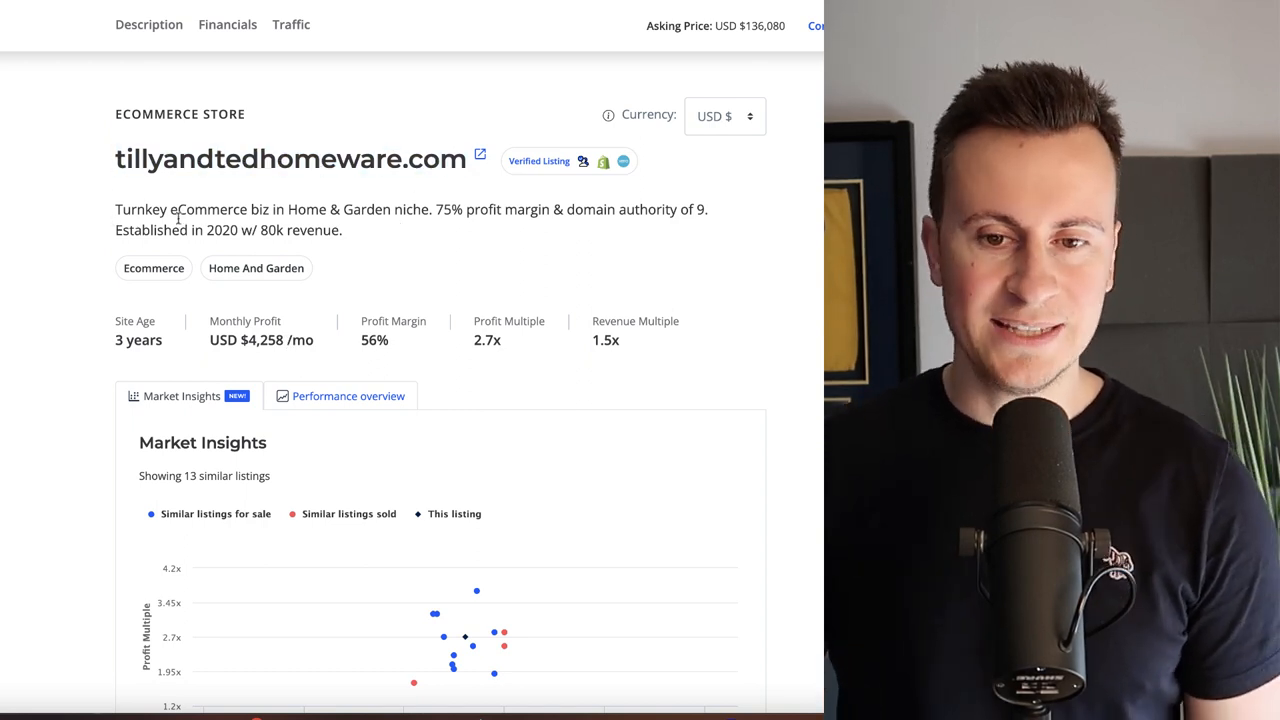
Step: Scroll the listing to the Dropshipping monetization, tools used, monthly expenses and 12-month revenue and profit chart
{"action": "double_click", "coordinate": [314, 230]}
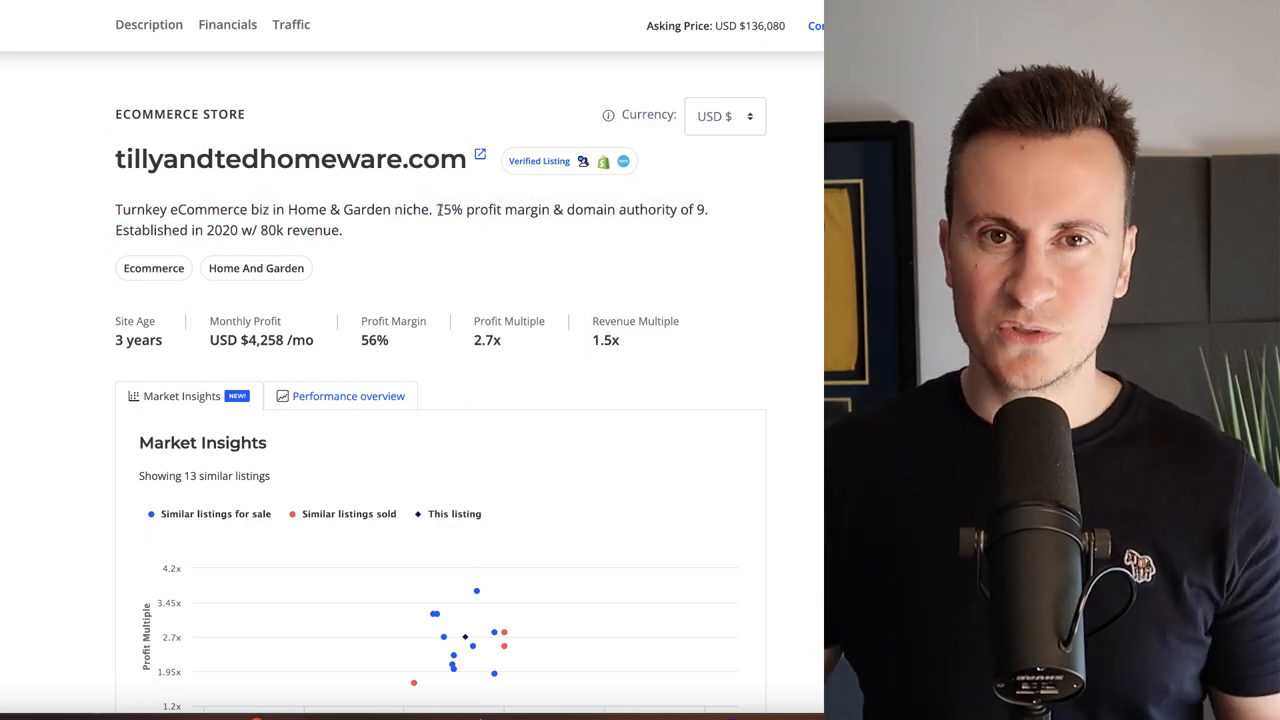
{"action": "double_click", "coordinate": [452, 210]}
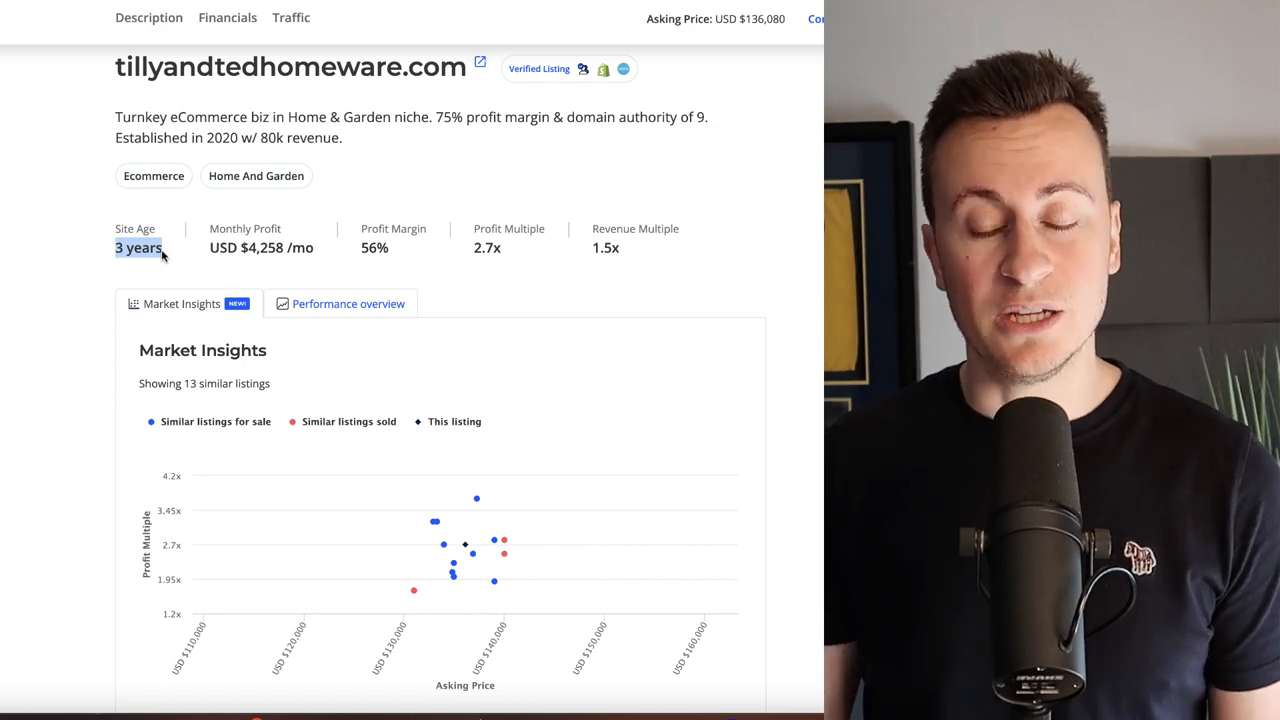
{"action": "scroll", "scroll_direction": "down", "scroll_amount": 3}
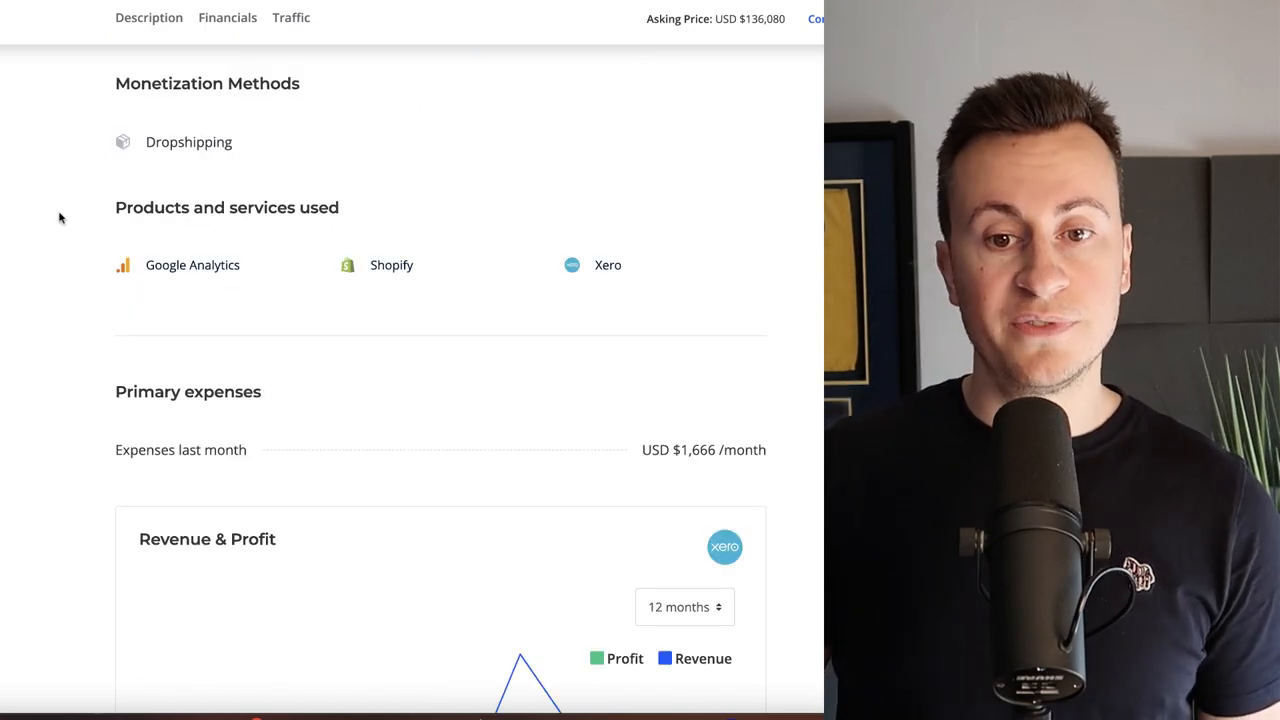
{"action": "double_click", "coordinate": [188, 140]}
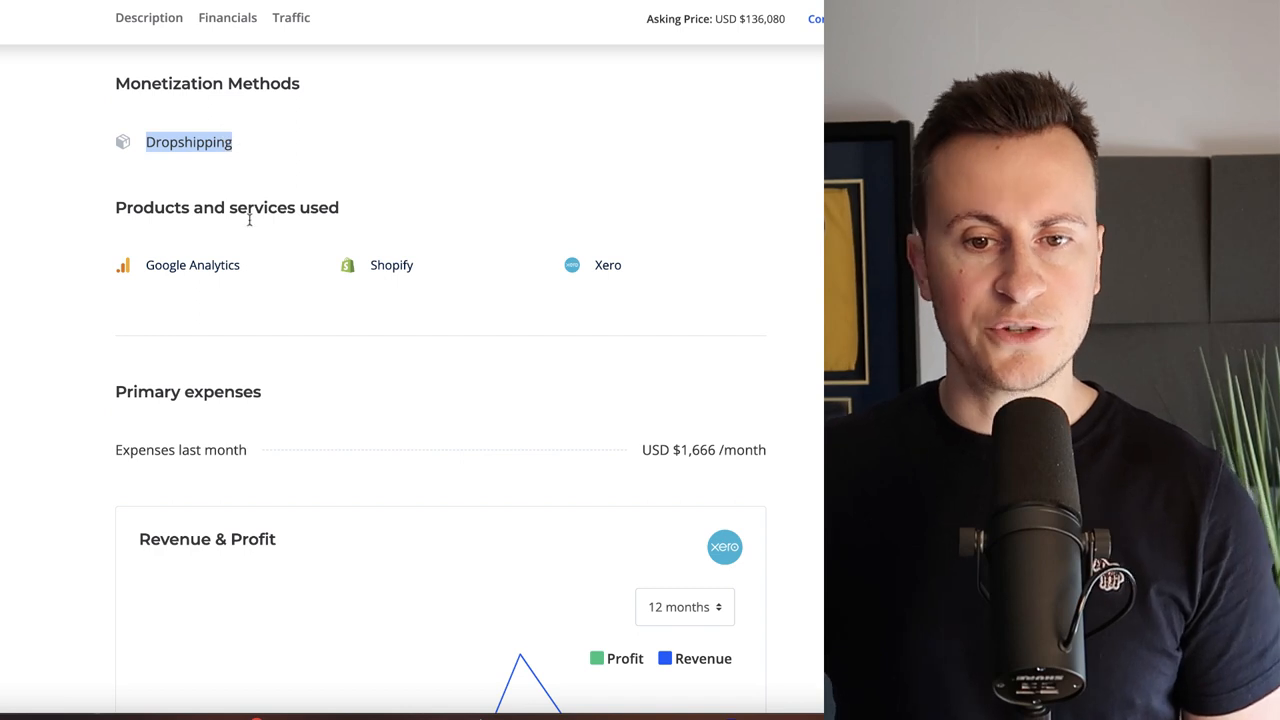
{"action": "scroll", "scroll_direction": "down", "scroll_amount": 3}
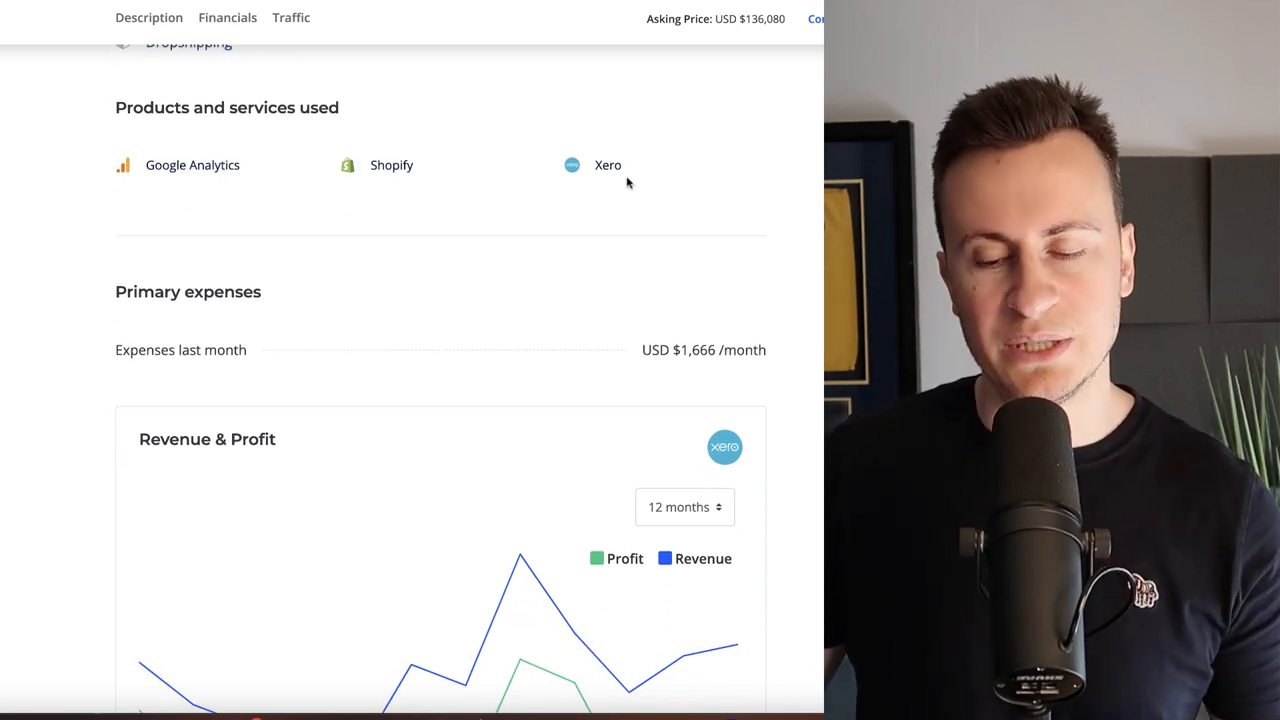
{"action": "scroll", "scroll_direction": "down", "scroll_amount": 3}
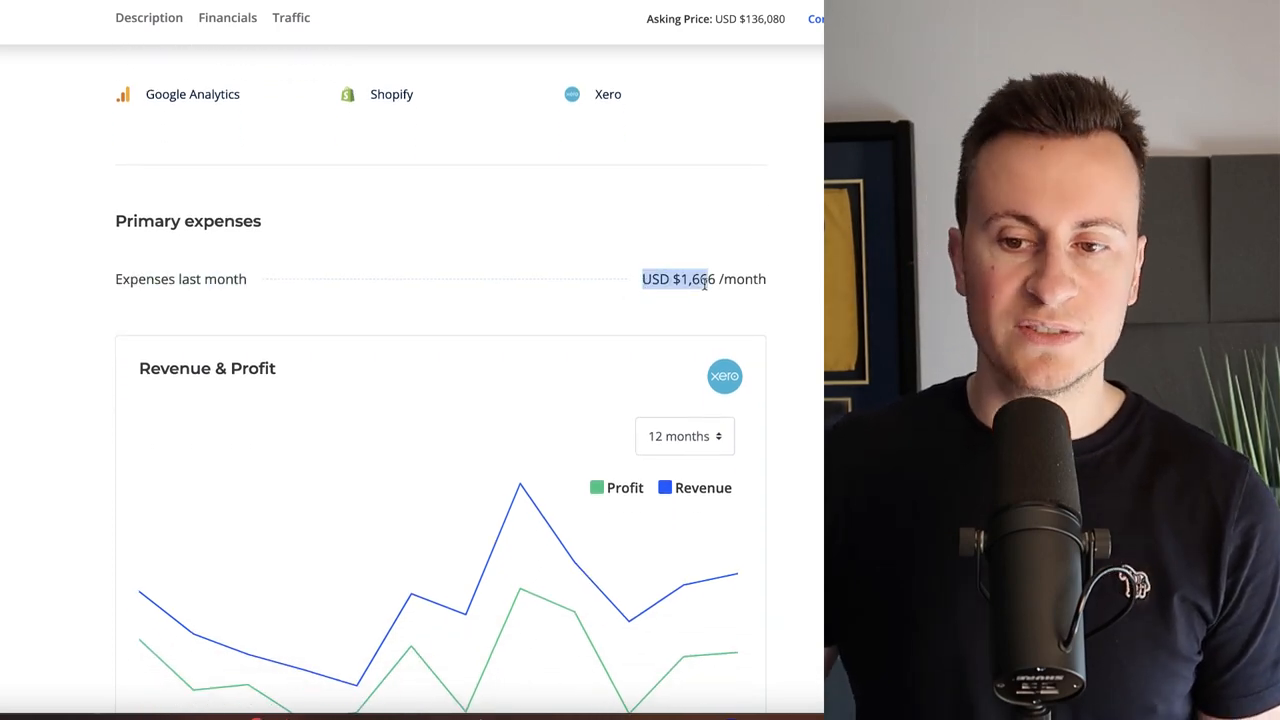
{"action": "scroll", "scroll_direction": "down", "scroll_amount": 3}
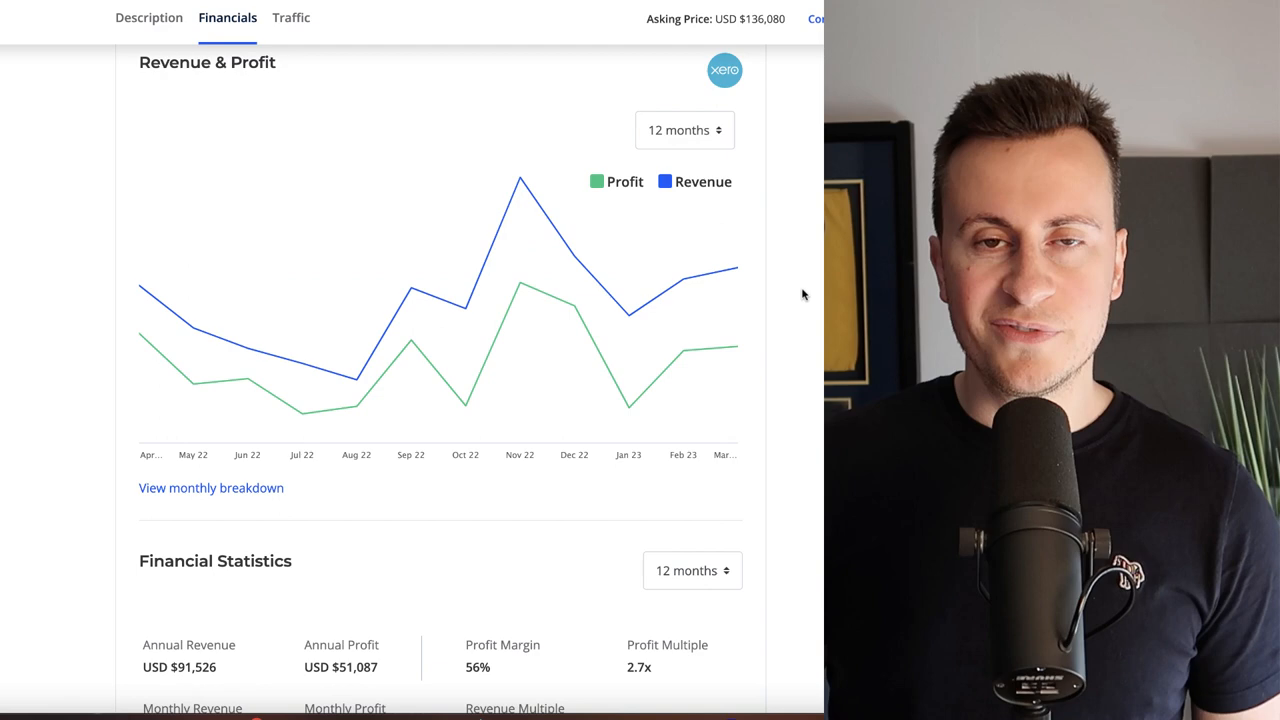
{"action": "mouse_move", "coordinate": [688, 280]}
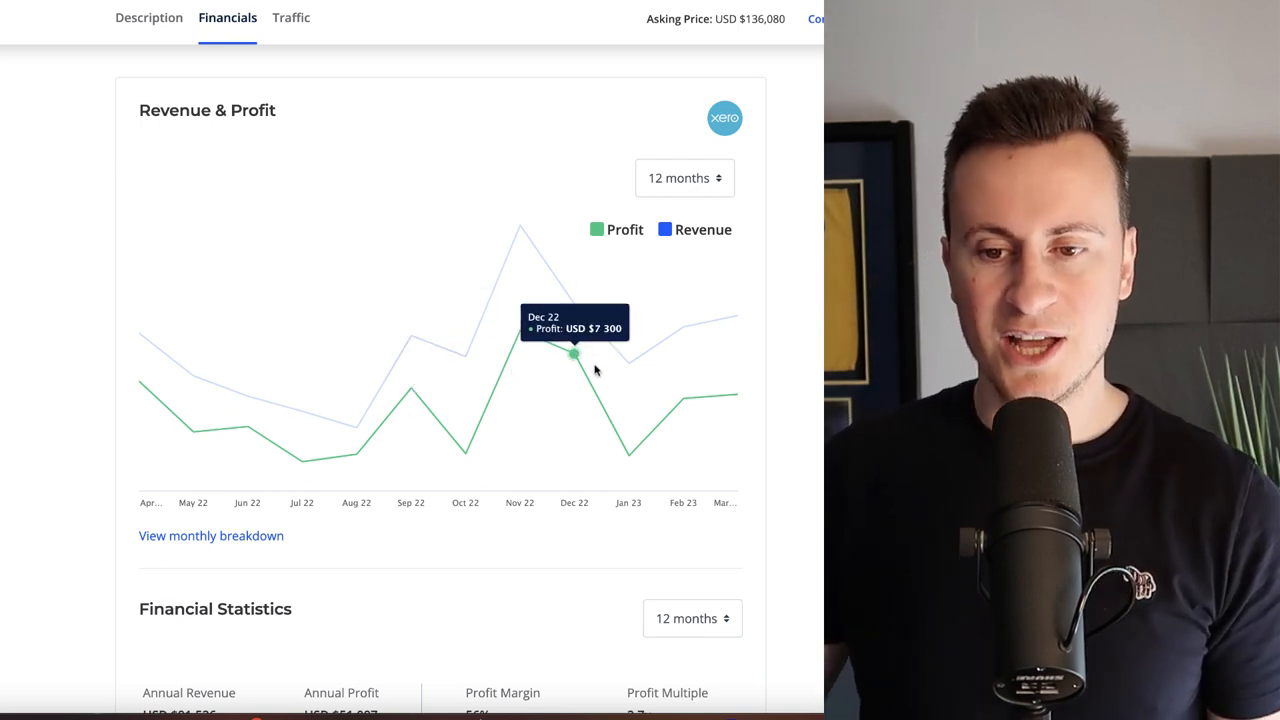
{"action": "mouse_move", "coordinate": [748, 412]}
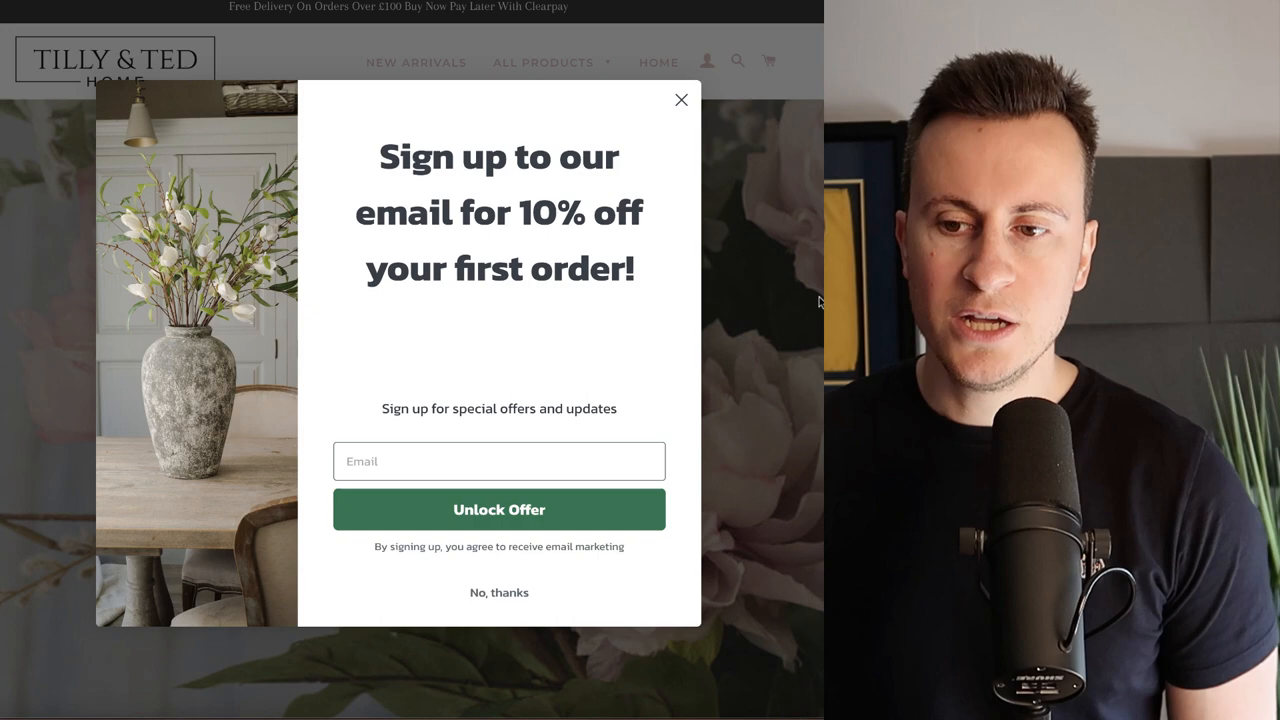
Step: Dismiss the email signup offer and show the All Products category list in the header
{"action": "left_click", "coordinate": [680, 100]}
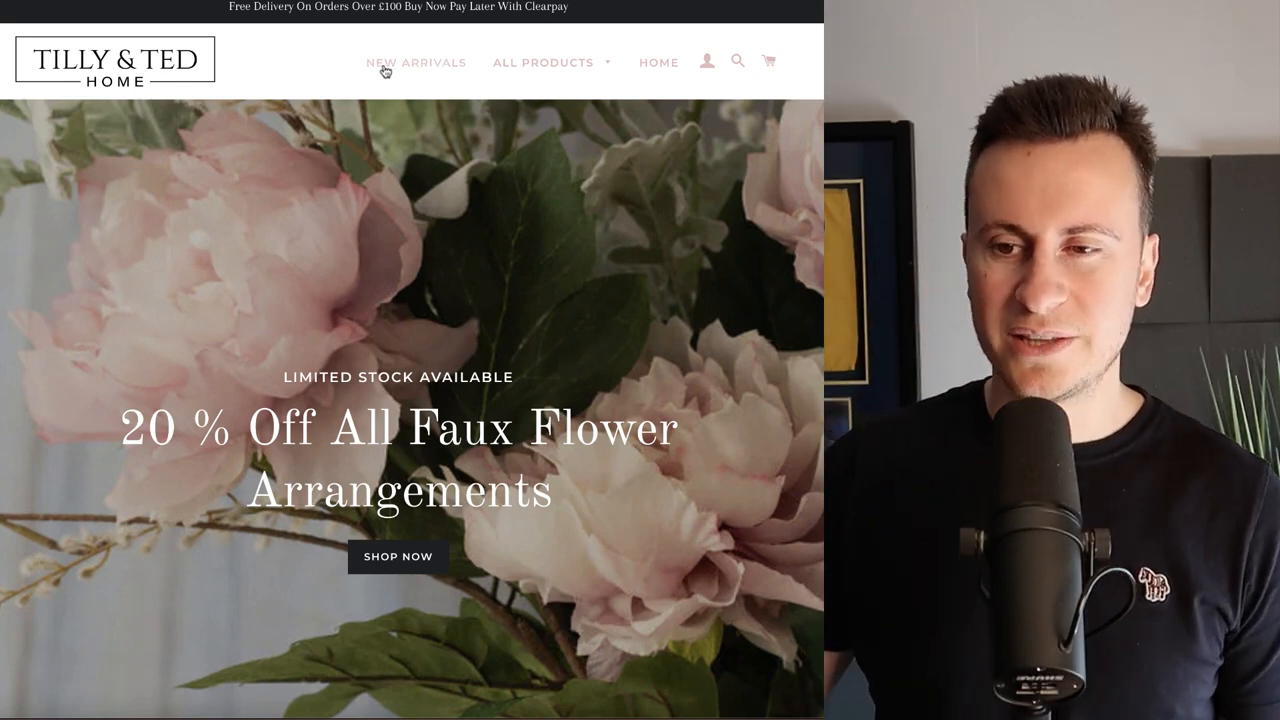
{"action": "left_click", "coordinate": [544, 62]}
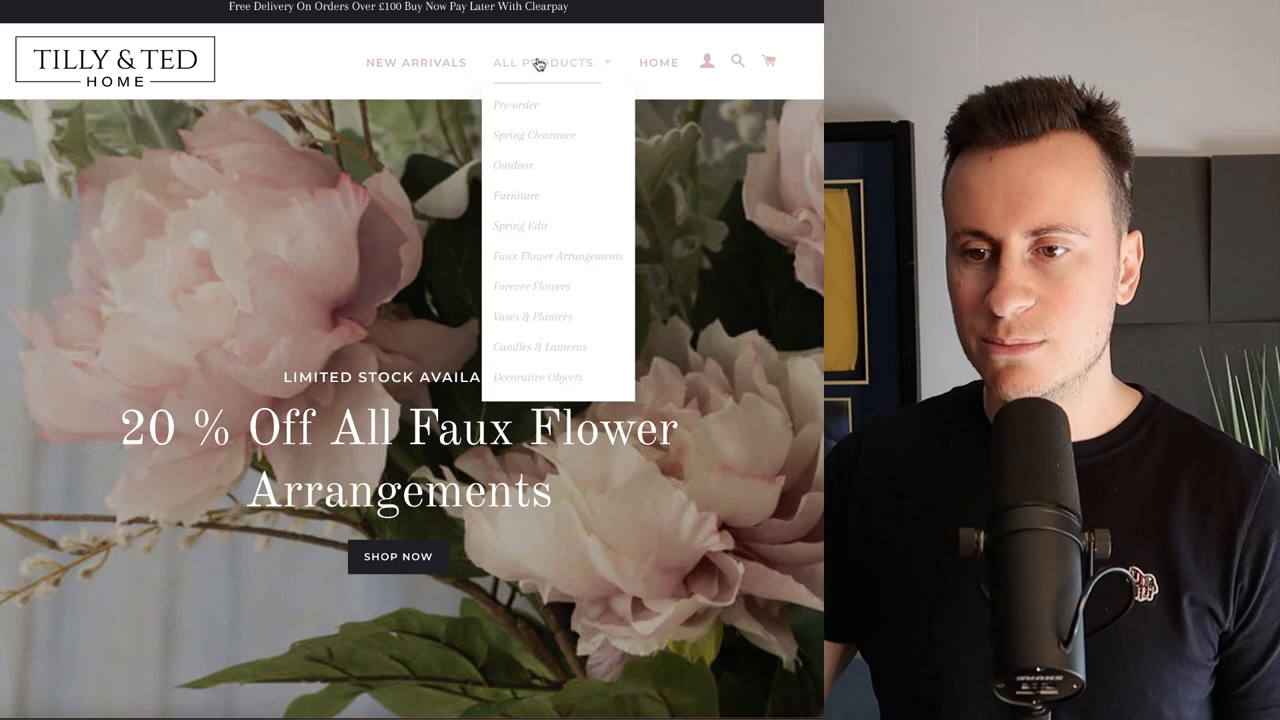
{"action": "mouse_move", "coordinate": [542, 136]}
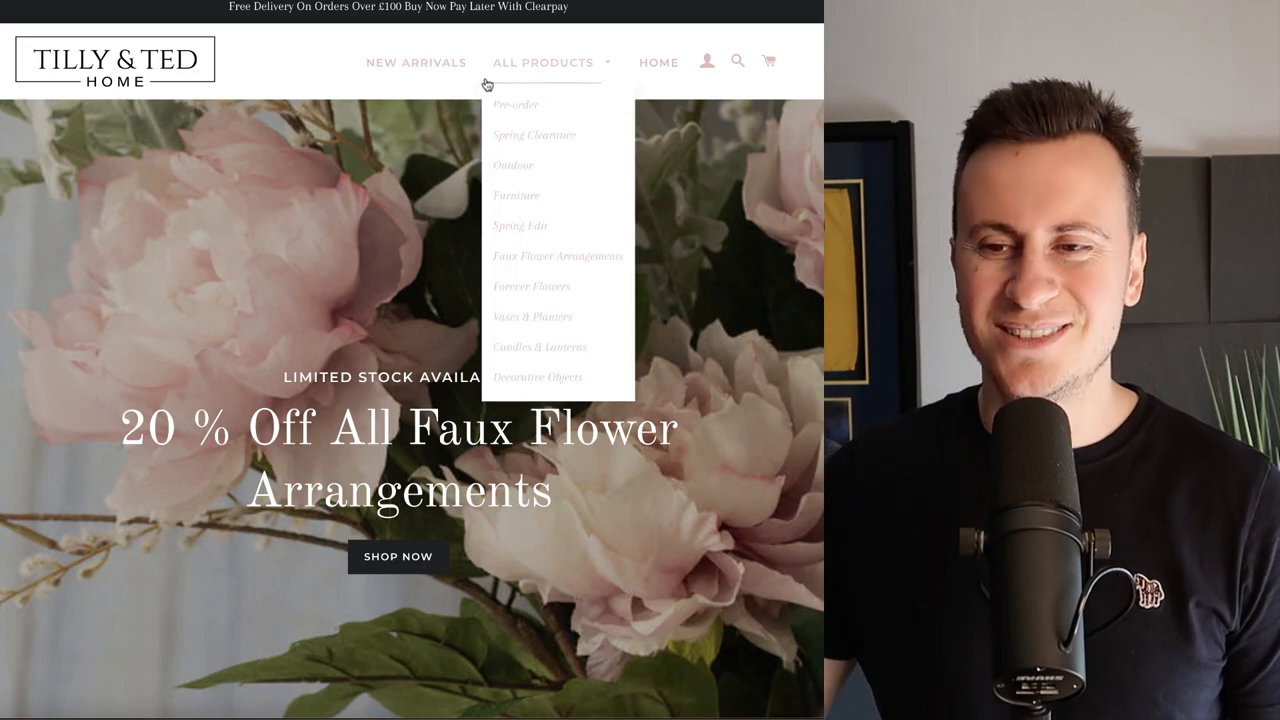
Step: Scroll the homepage through the Evesham Furniture Collection grid and its product prices
{"action": "scroll", "scroll_direction": "down", "scroll_amount": 3}
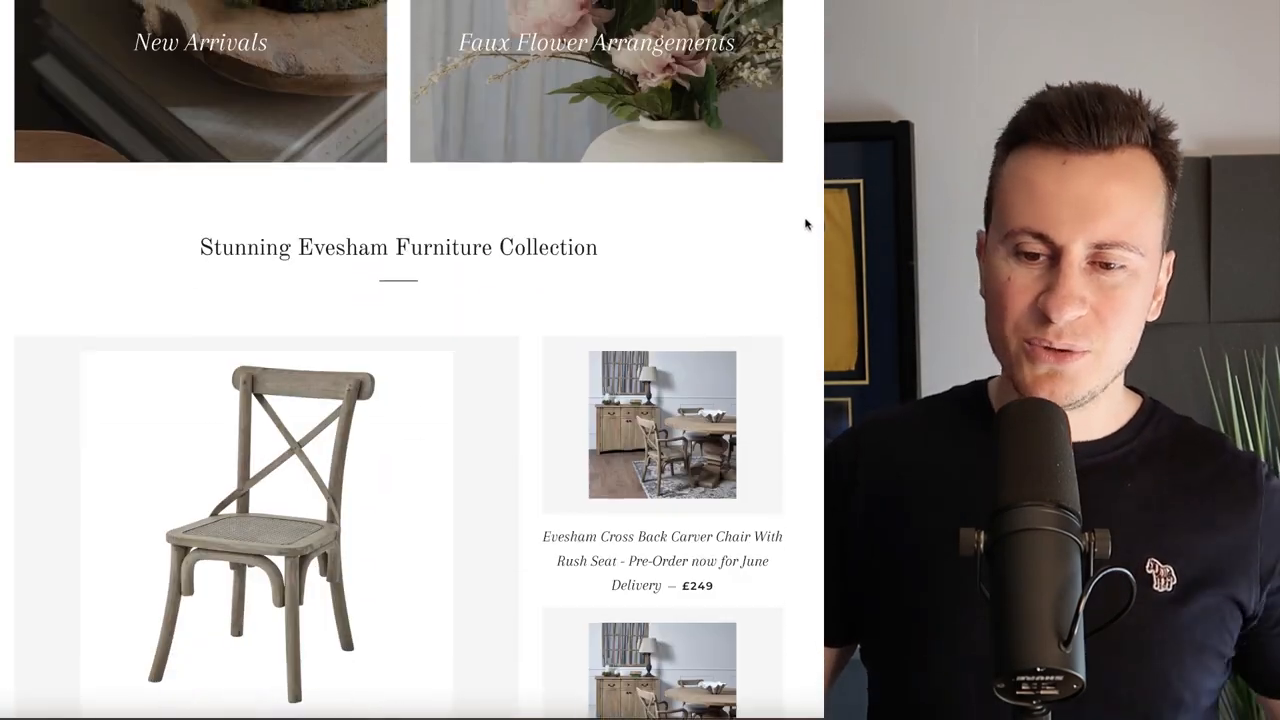
{"action": "scroll", "scroll_direction": "down", "scroll_amount": 3}
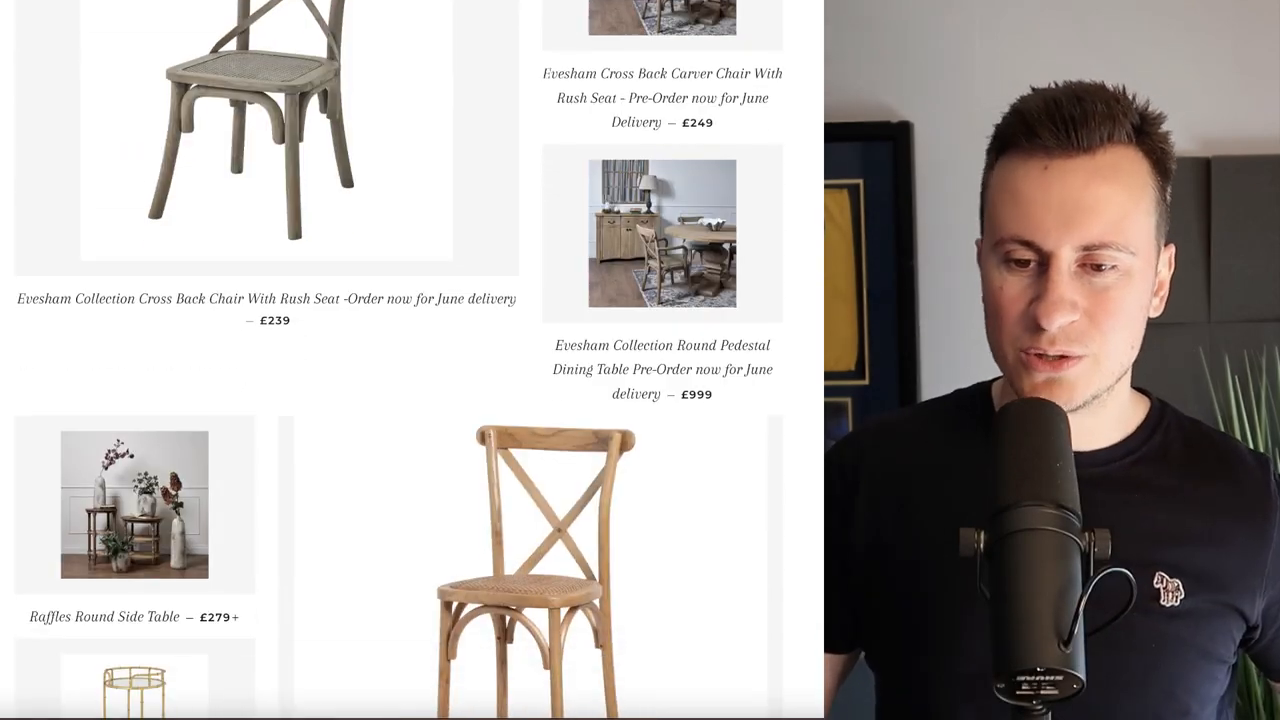
{"action": "scroll", "scroll_direction": "down", "scroll_amount": 3}
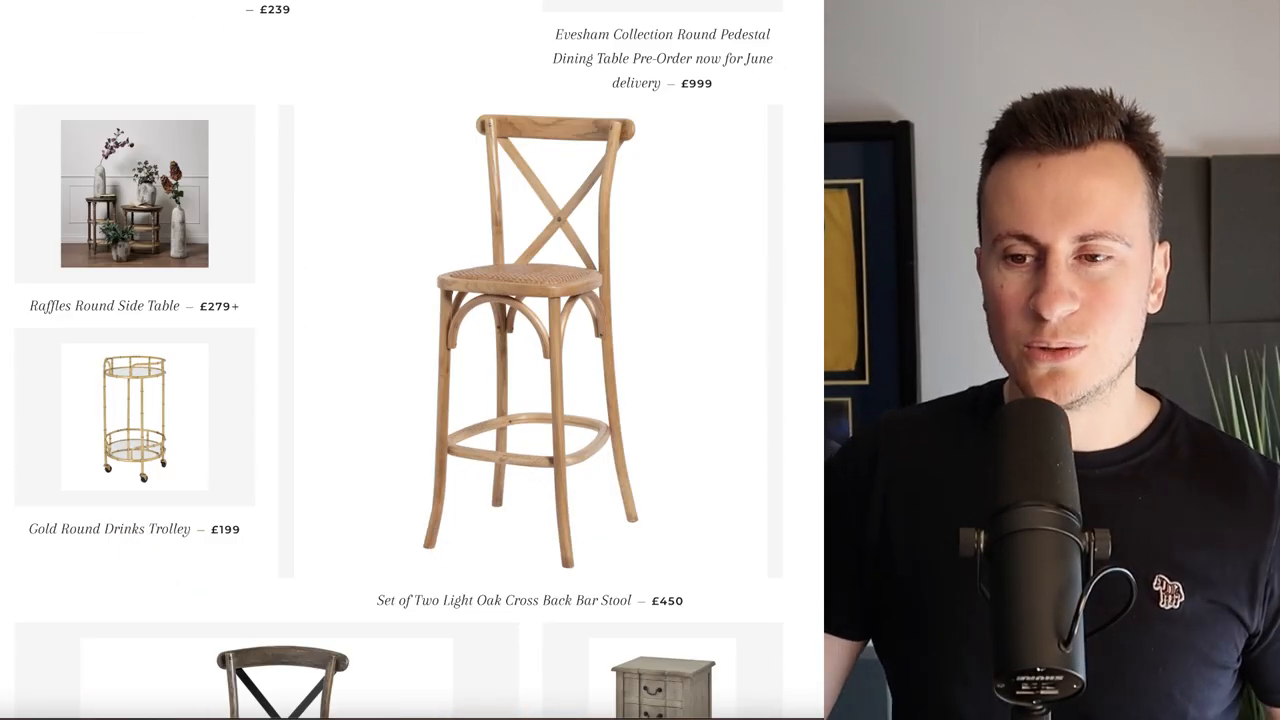
{"action": "scroll", "scroll_direction": "down", "scroll_amount": 3}
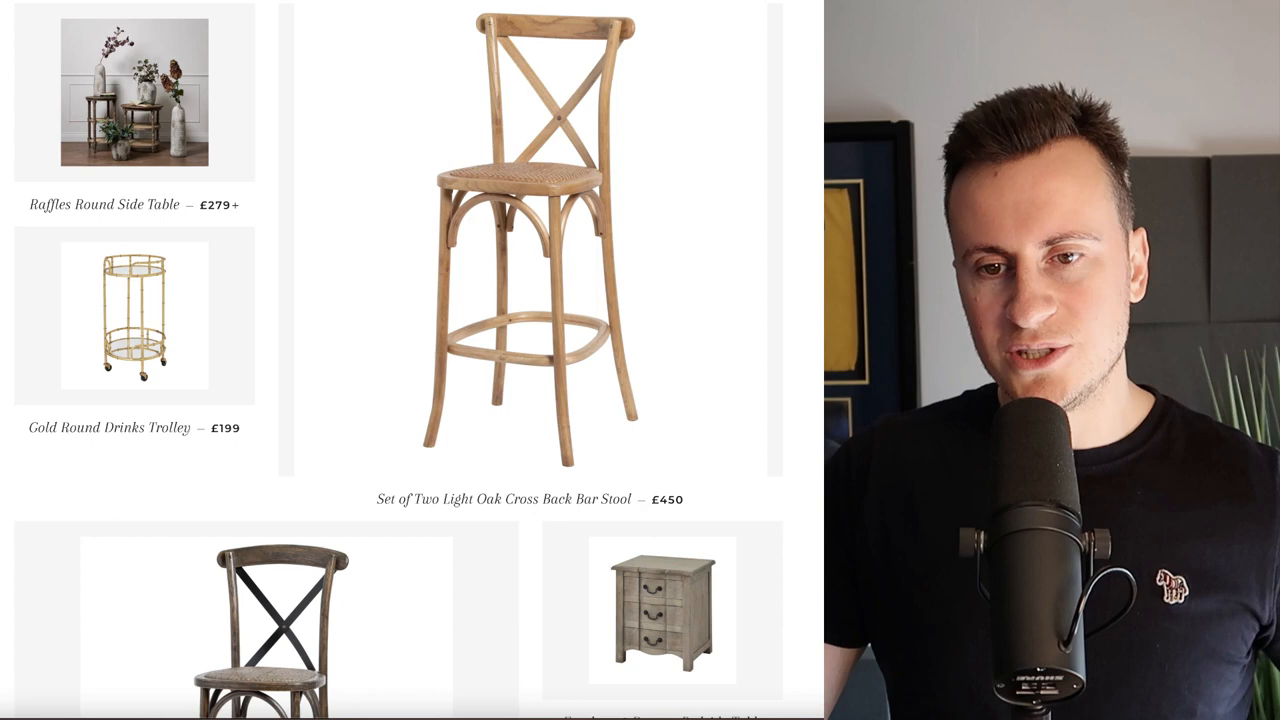
{"action": "mouse_move", "coordinate": [542, 224]}
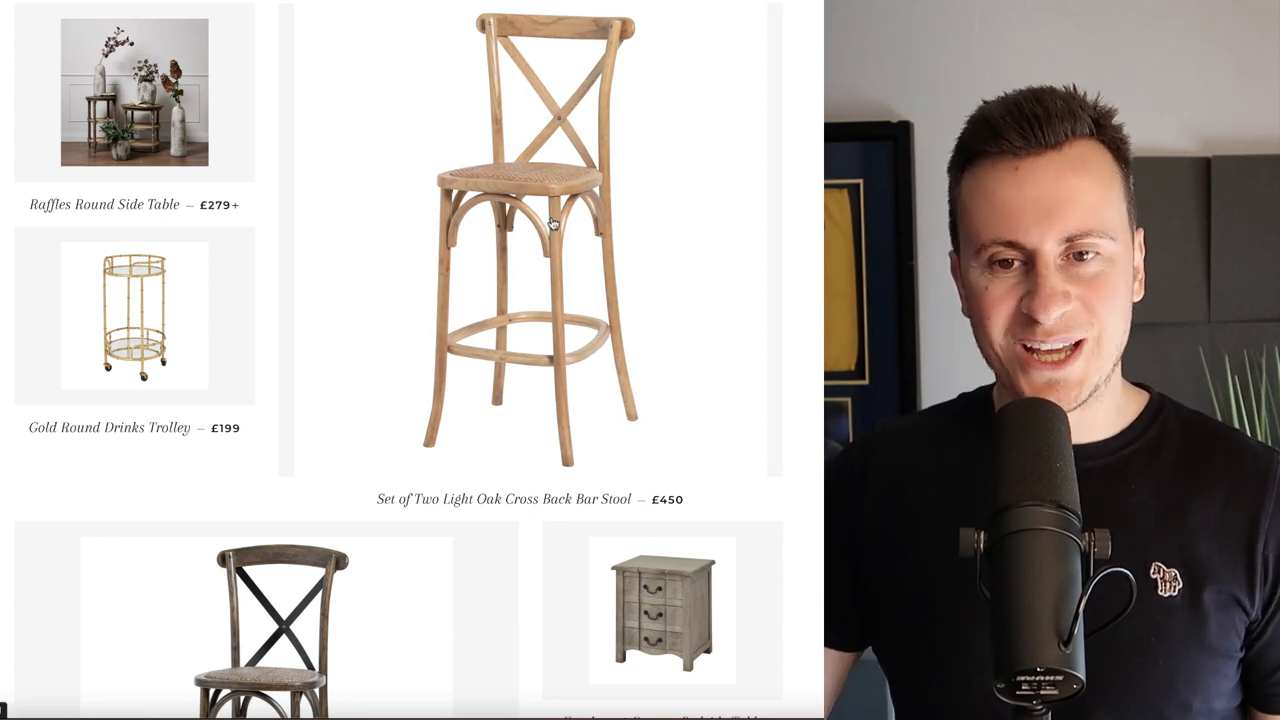
{"action": "scroll", "scroll_direction": "down", "scroll_amount": 3}
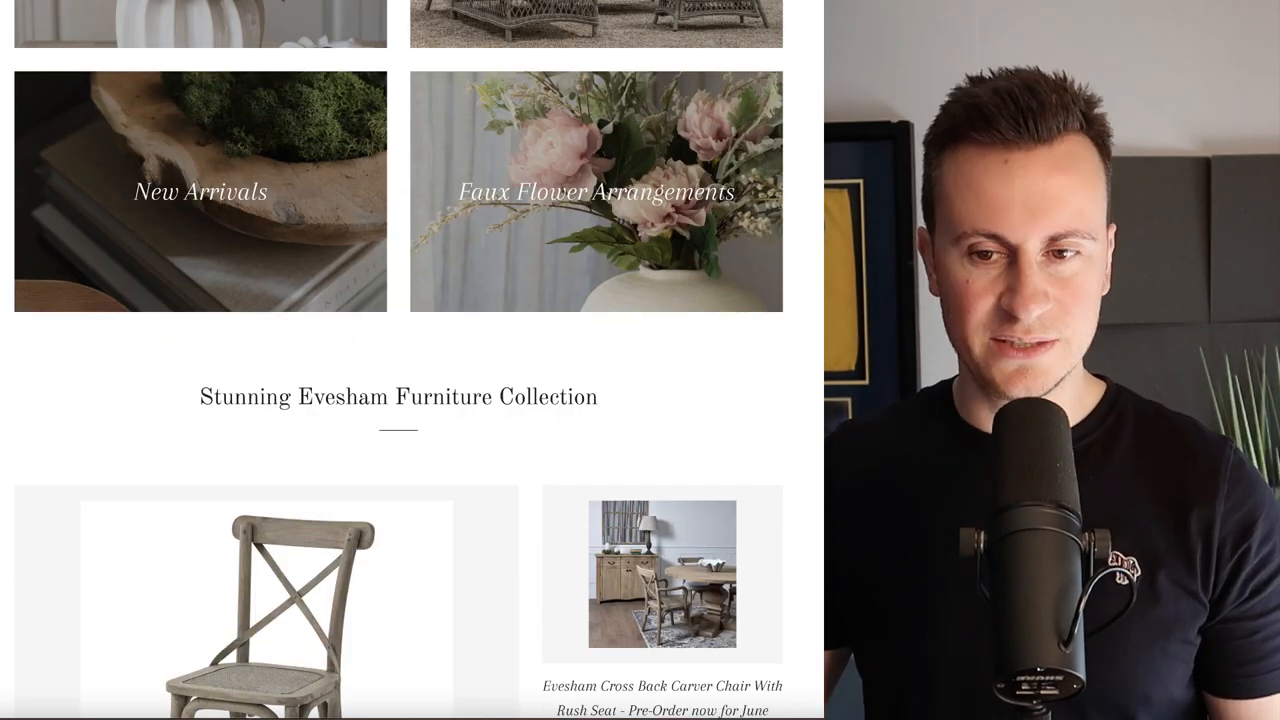
{"action": "scroll", "scroll_direction": "down", "scroll_amount": 3}
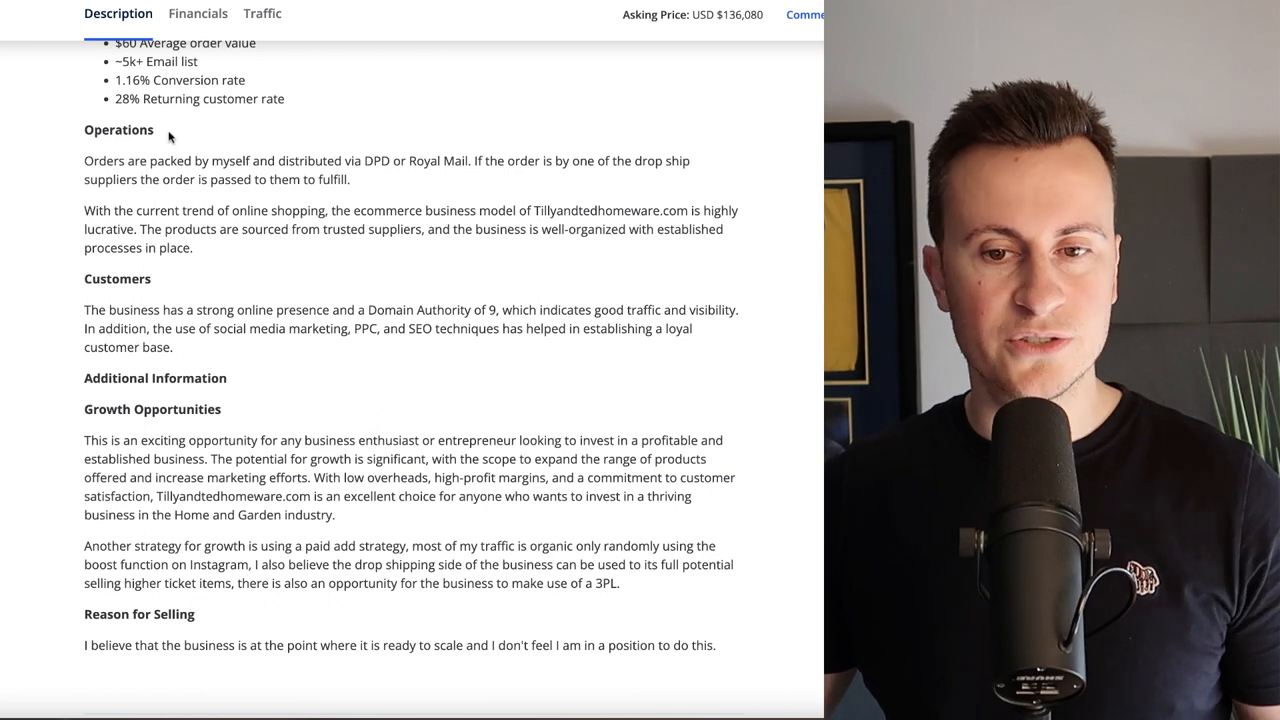
Step: Return to the Flippa listing and show the description's operations, customers and growth opportunities sections
{"action": "left_click_drag", "start_coordinate": [476, 160], "coordinate": [350, 180]}
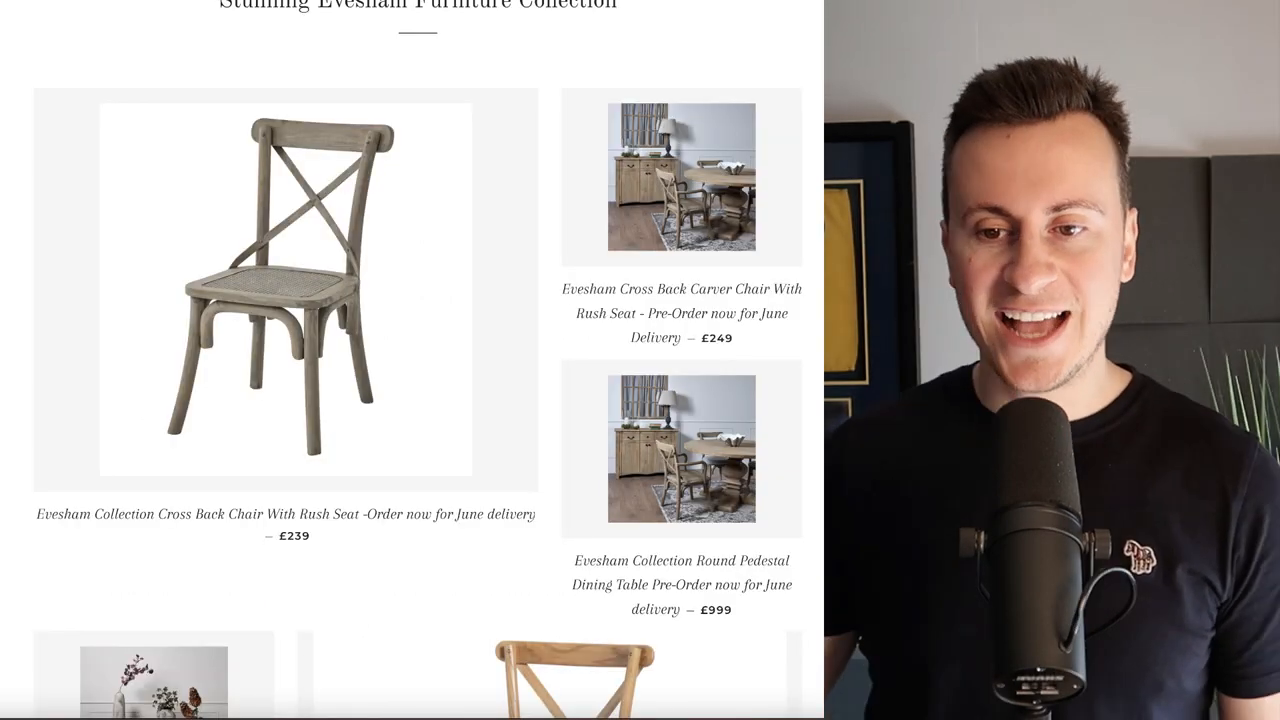
Step: Scroll the Evesham collection past the arched mirror to the media unit, coffee table, chests and sideboard with prices
{"action": "scroll", "scroll_direction": "down", "scroll_amount": 3}
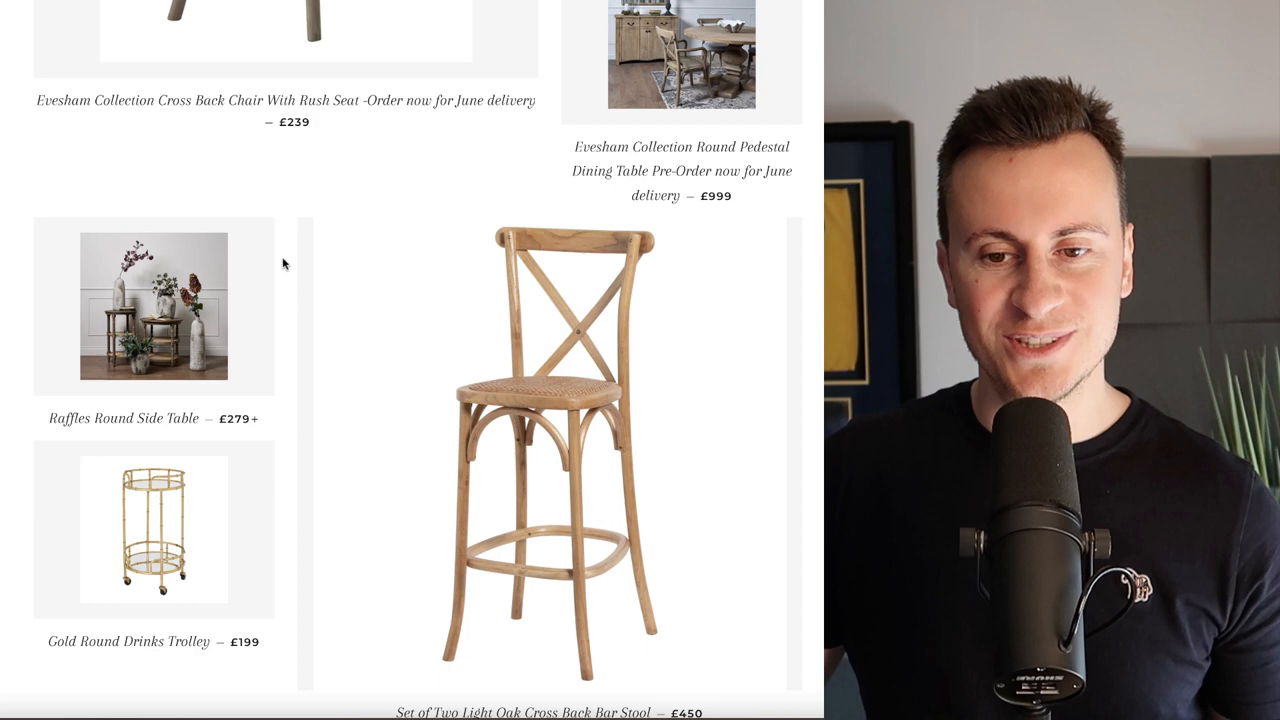
{"action": "scroll", "scroll_direction": "down", "scroll_amount": 3}
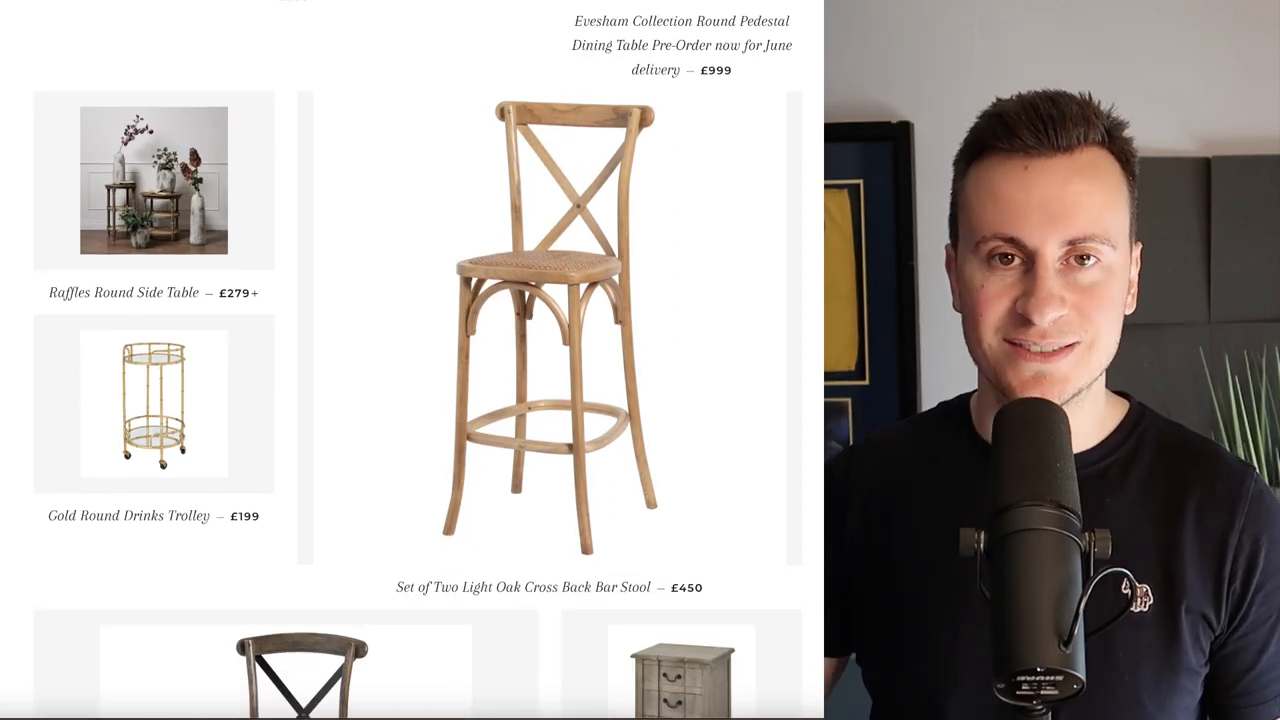
{"action": "scroll", "scroll_direction": "down", "scroll_amount": 3}
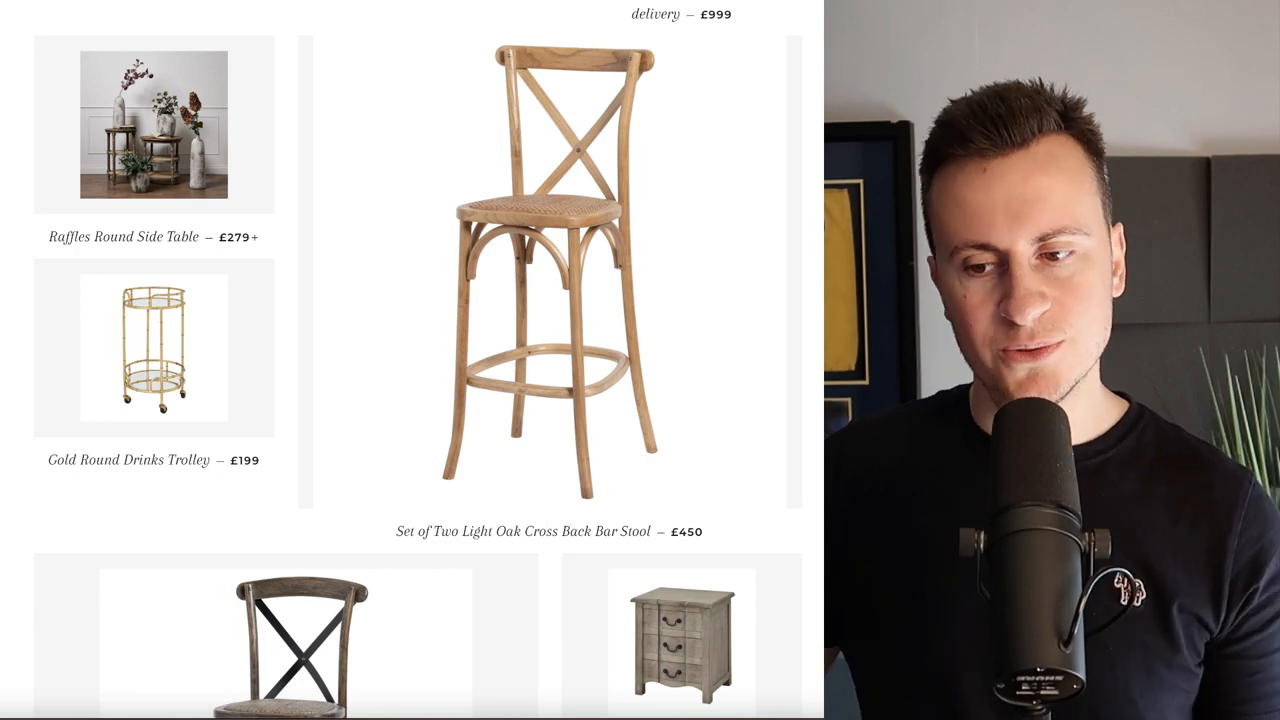
{"action": "scroll", "scroll_direction": "down", "scroll_amount": 3}
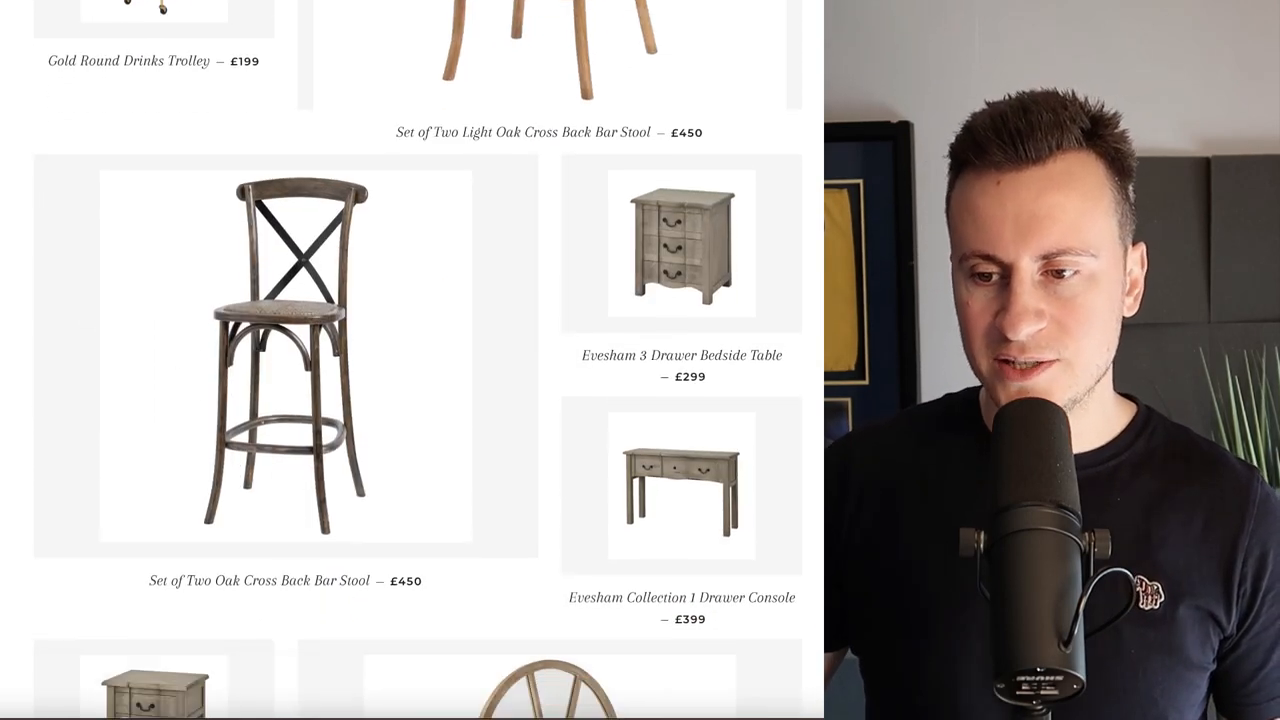
{"action": "scroll", "scroll_direction": "down", "scroll_amount": 3}
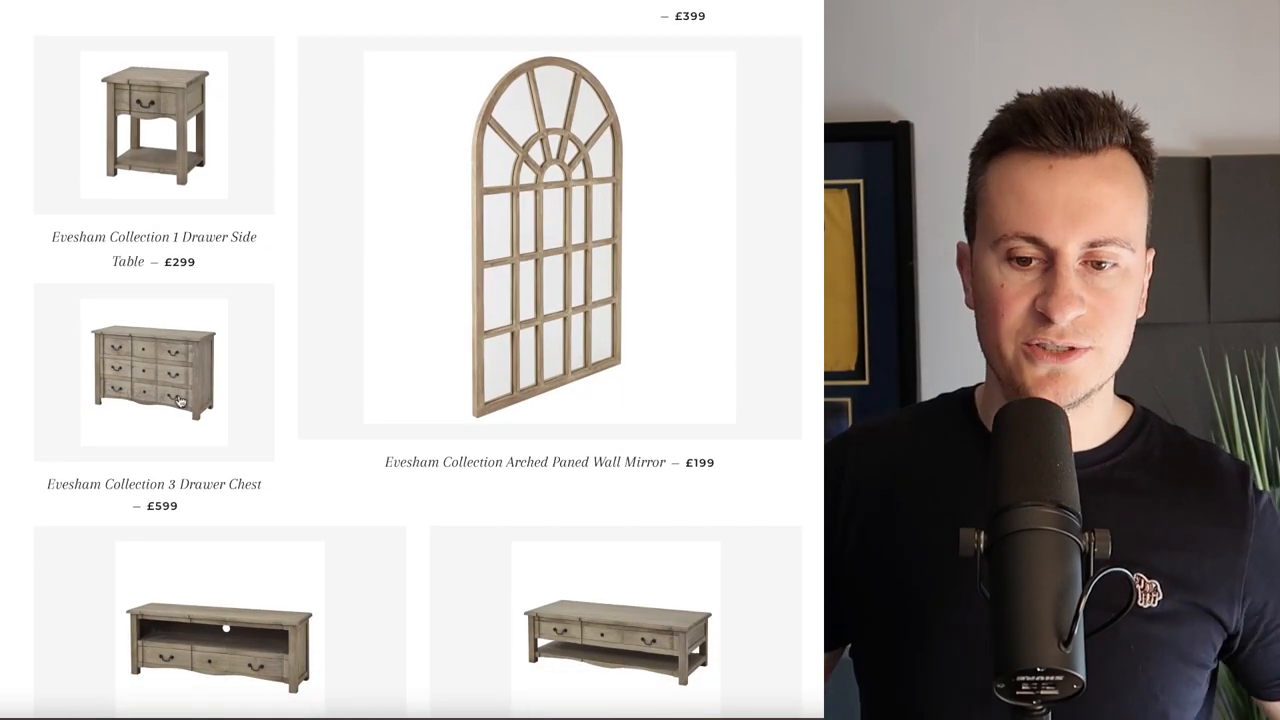
{"action": "scroll", "scroll_direction": "down", "scroll_amount": 3}
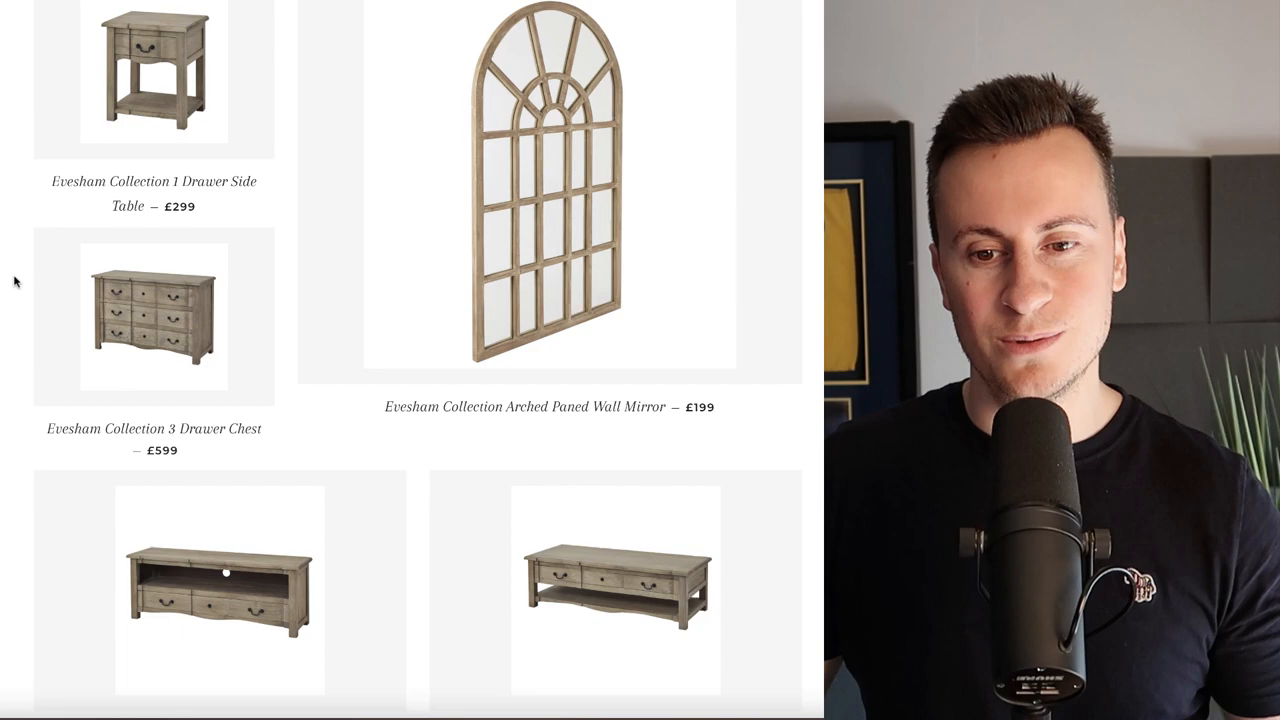
{"action": "scroll", "scroll_direction": "down", "scroll_amount": 3}
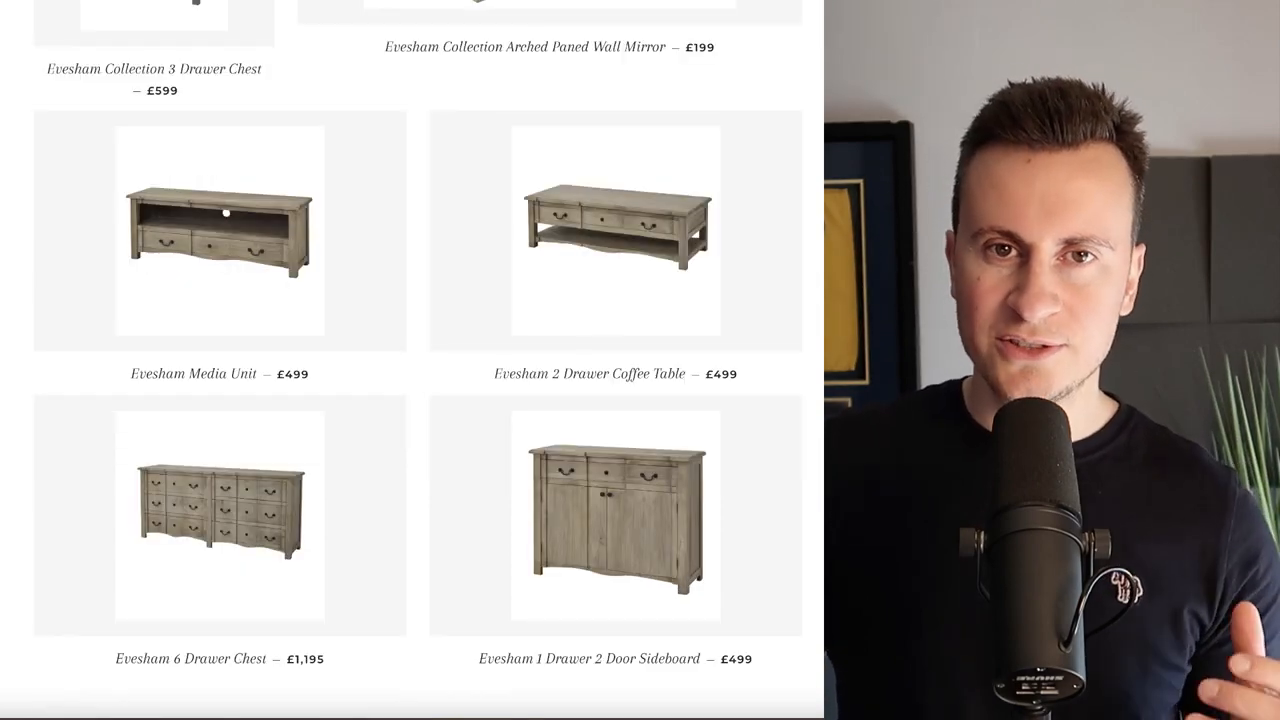
Step: Play the Evesham Furniture Collection YouTube video in the homepage Video section, then pause it
{"action": "scroll", "scroll_direction": "down", "scroll_amount": 3}
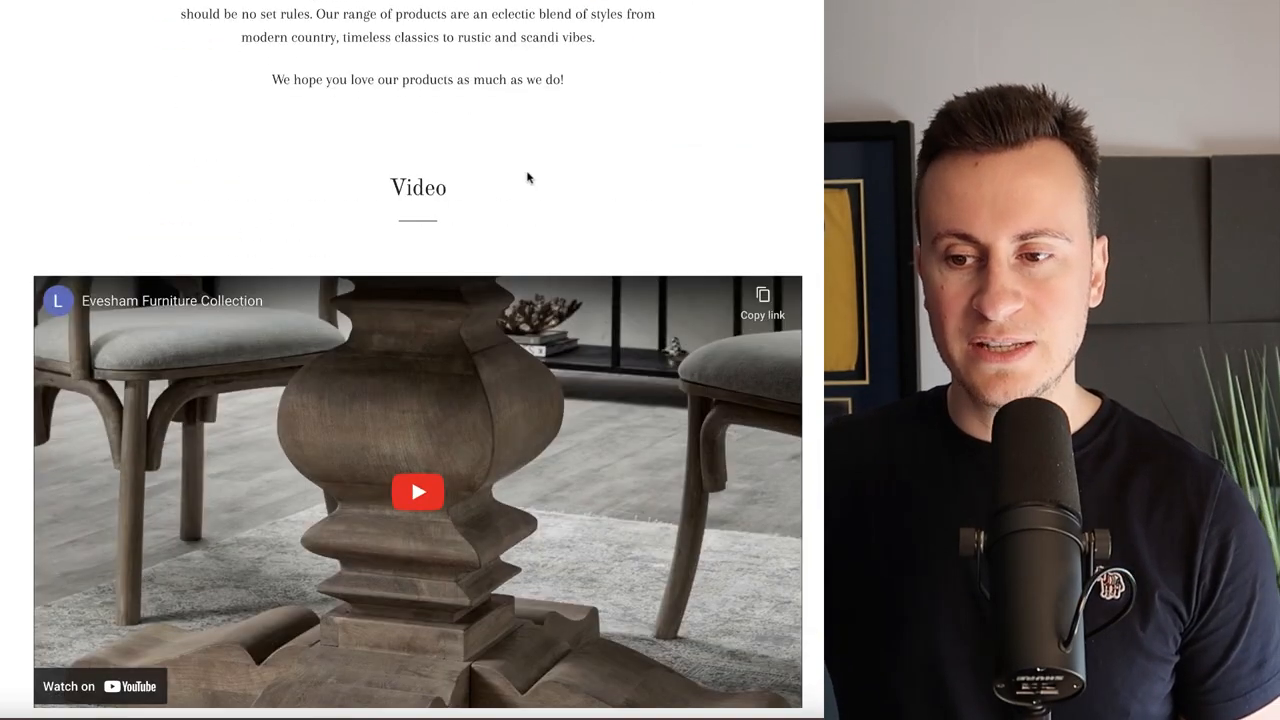
{"action": "scroll", "scroll_direction": "down", "scroll_amount": 3}
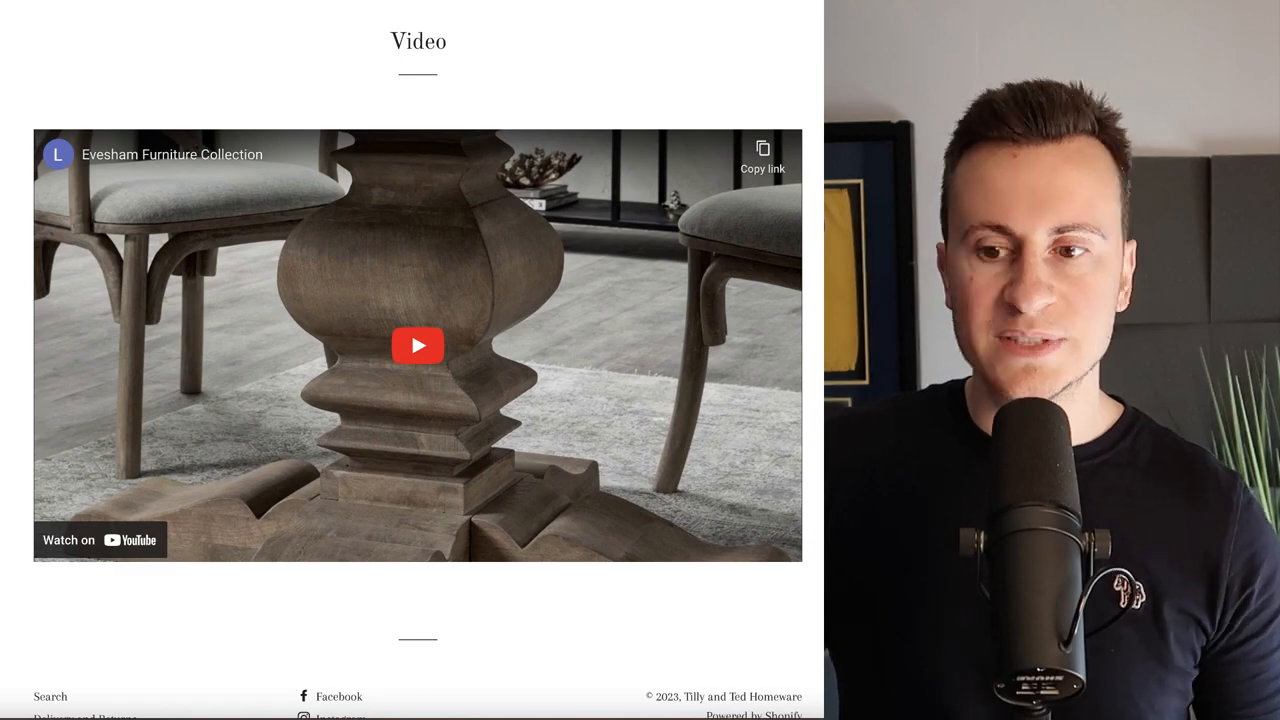
{"action": "left_click", "coordinate": [416, 344]}
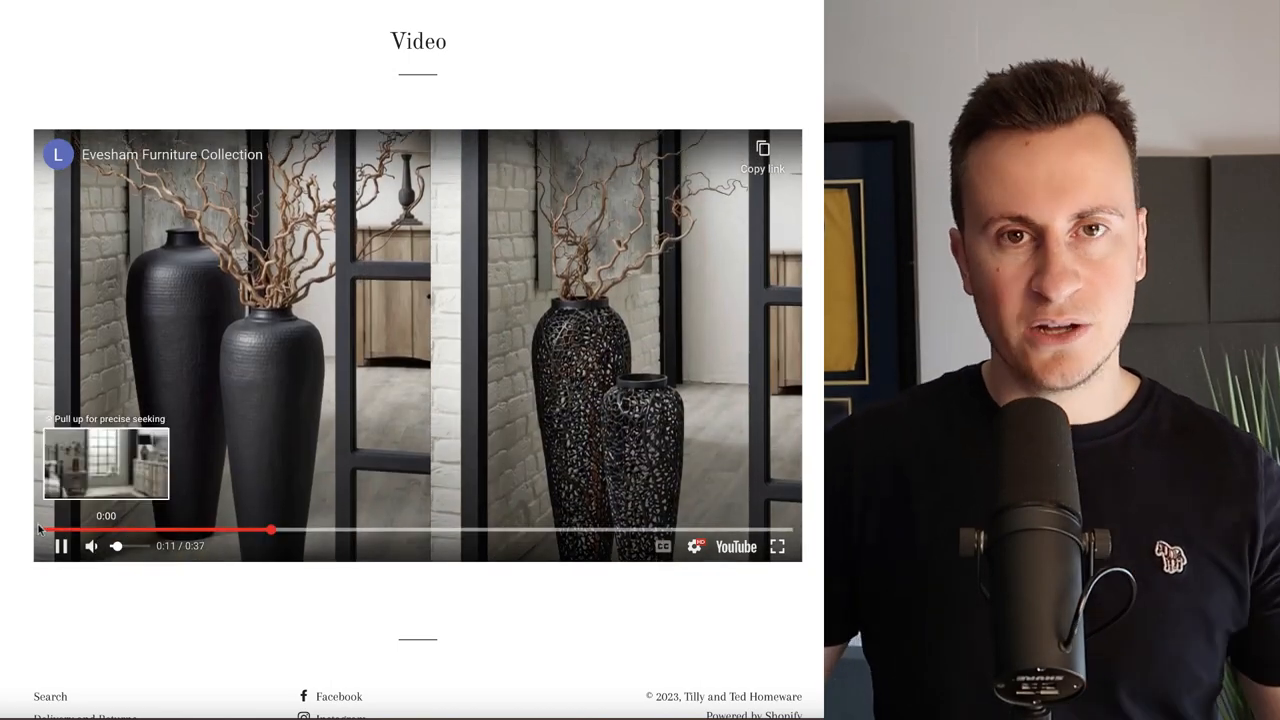
{"action": "left_click", "coordinate": [58, 548]}
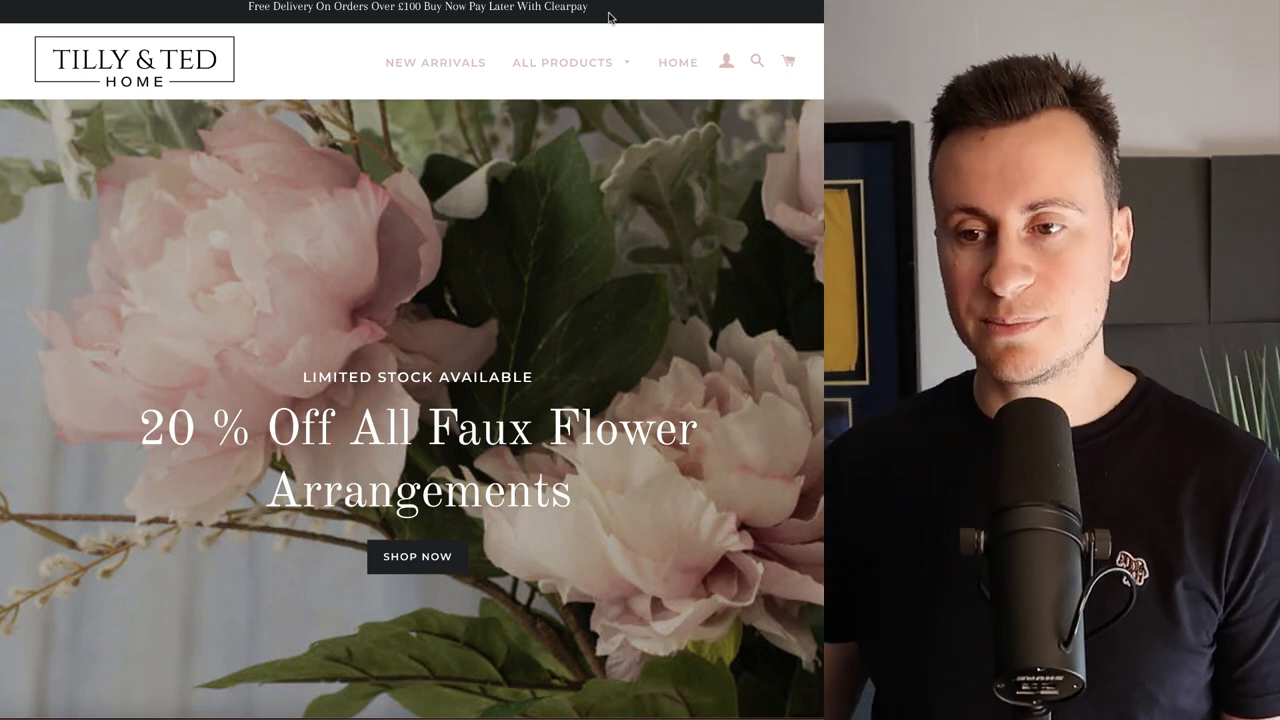
{"action": "mouse_move", "coordinate": [458, 140]}
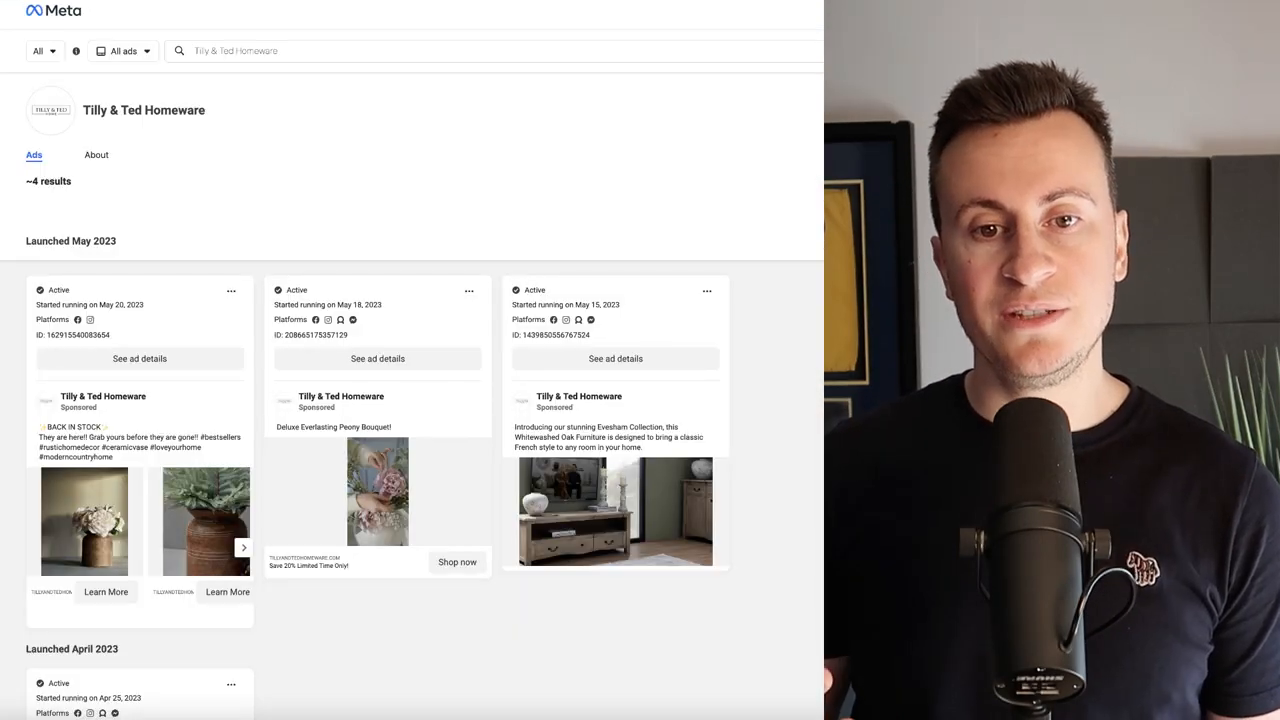
Step: View the Back in Stock ad's details and browse its vase carousel images forward and back
{"action": "scroll", "scroll_direction": "down", "scroll_amount": 3}
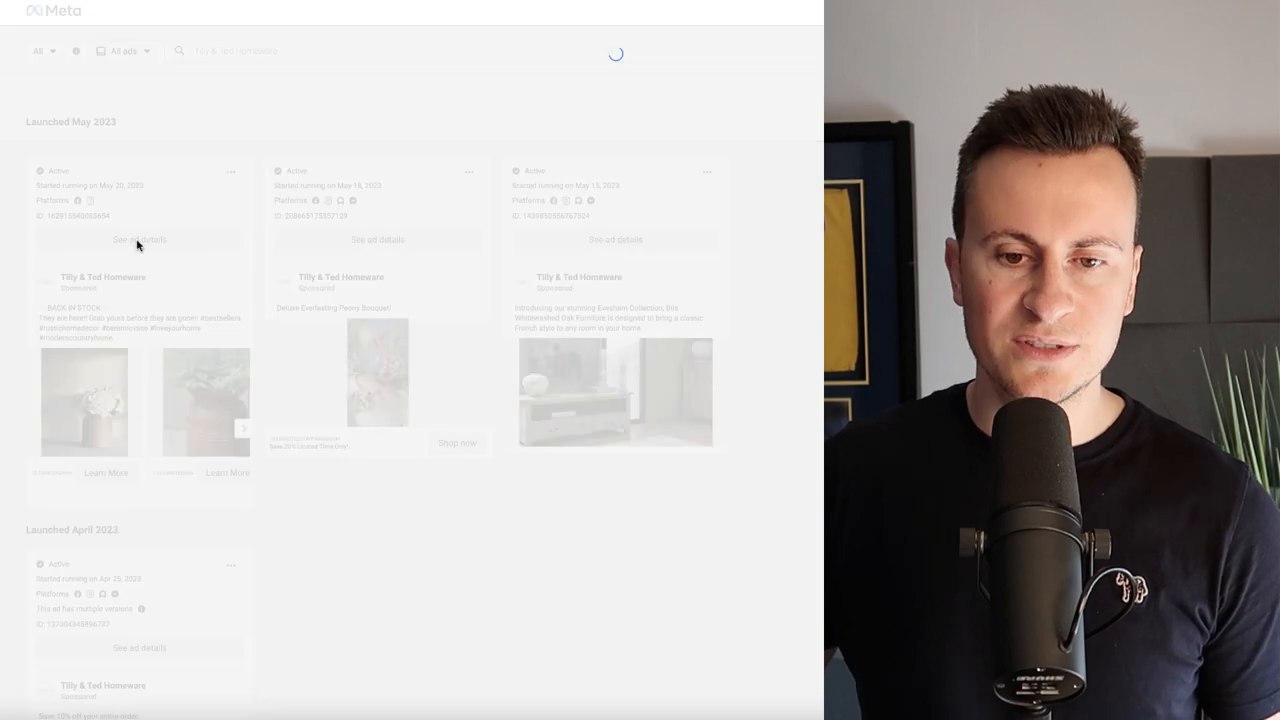
{"action": "left_click", "coordinate": [140, 240]}
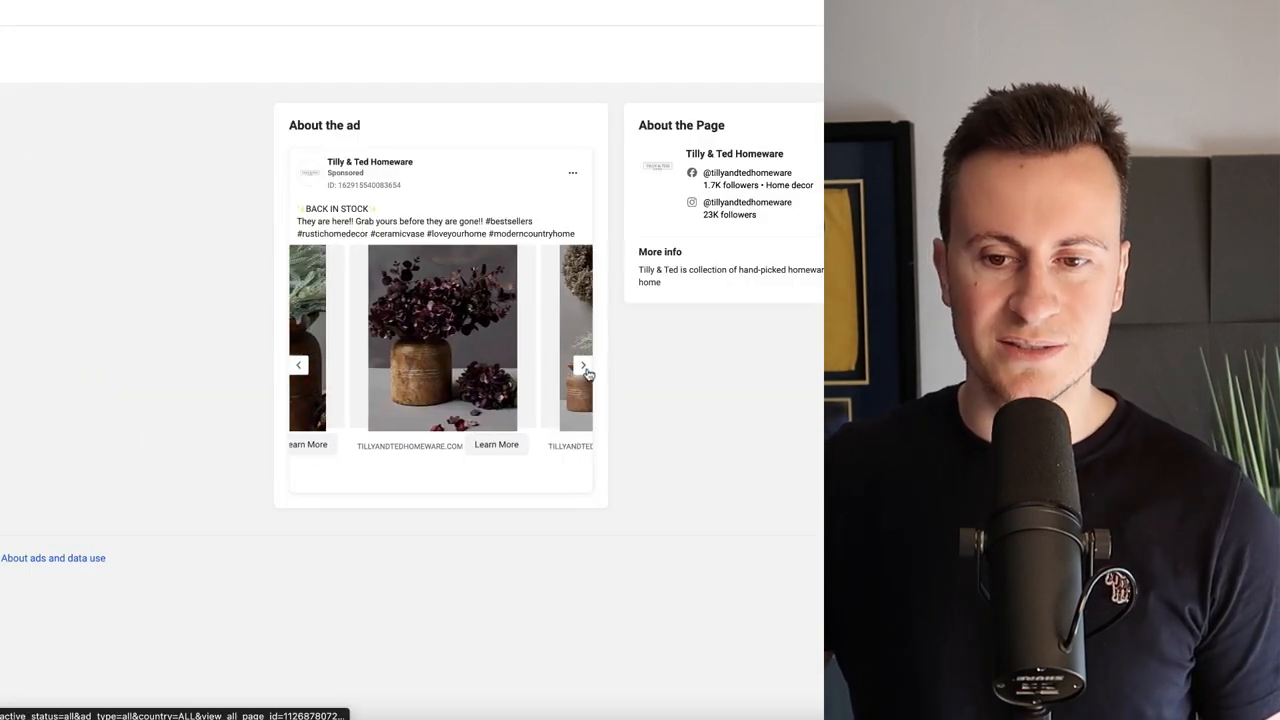
{"action": "left_click", "coordinate": [584, 364]}
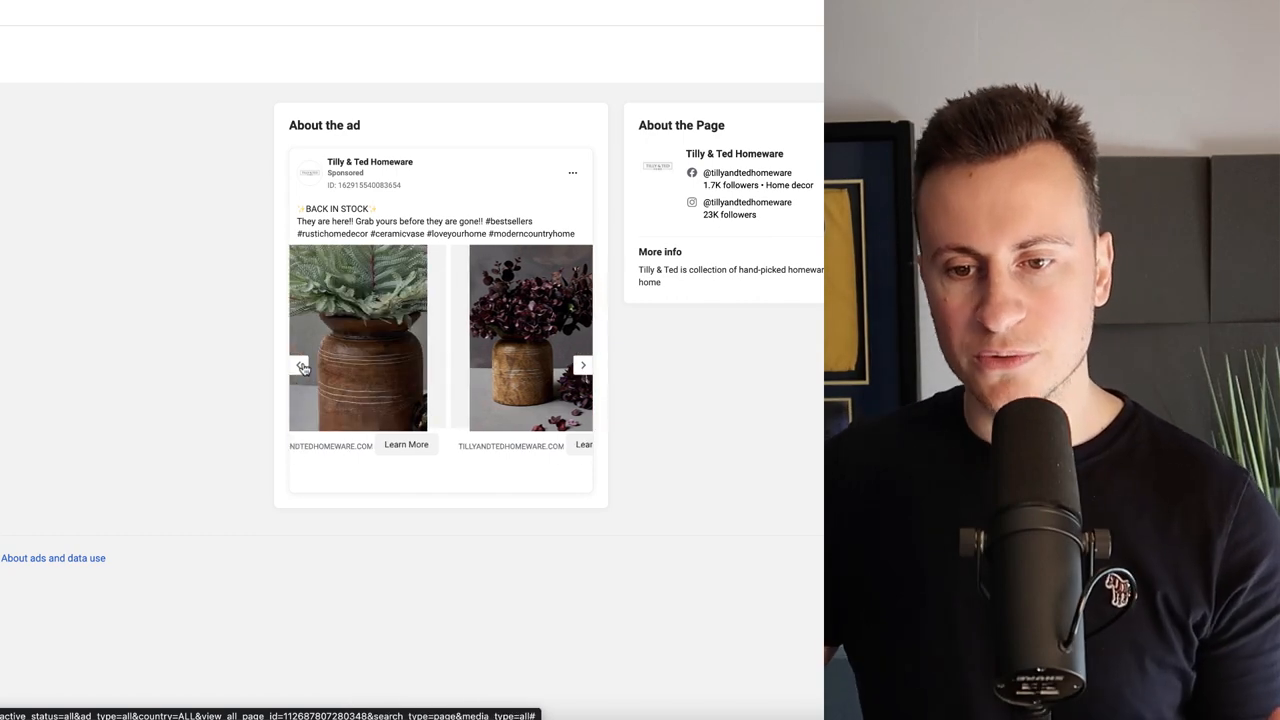
{"action": "left_click", "coordinate": [584, 364]}
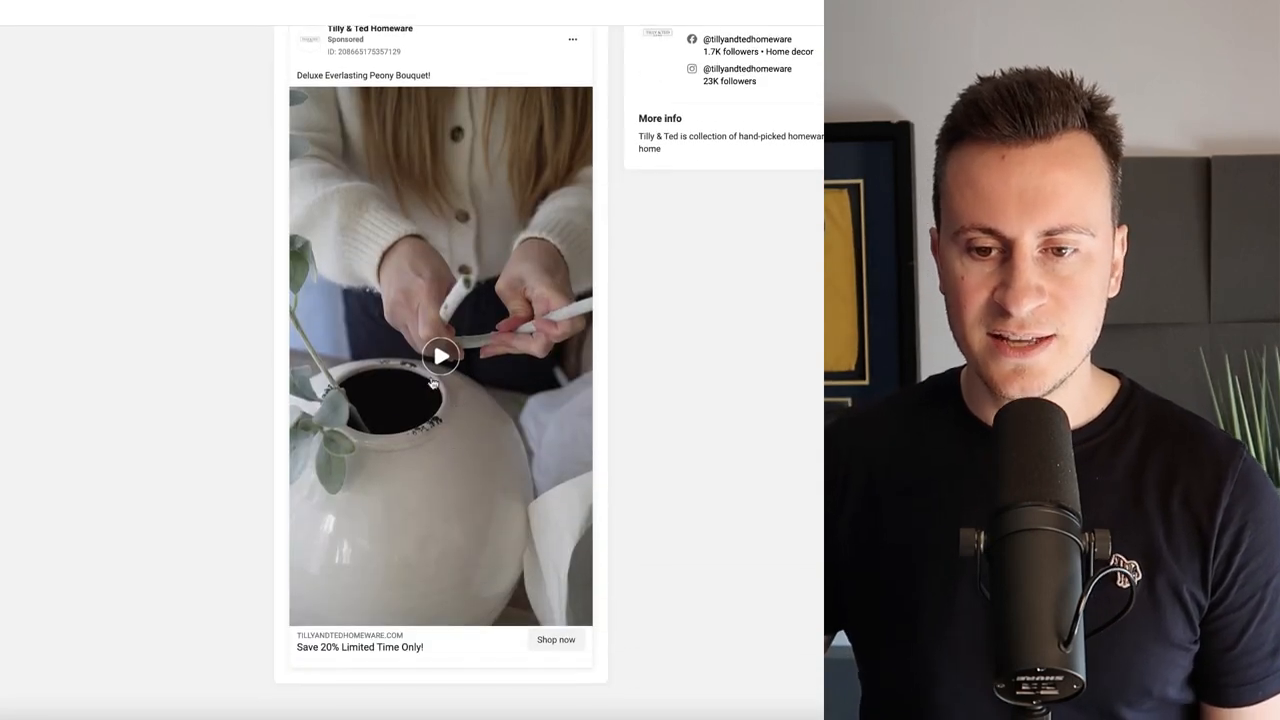
Step: Play the Deluxe Everlasting Peony Bouquet video ad in the Ad Library
{"action": "left_click", "coordinate": [440, 356]}
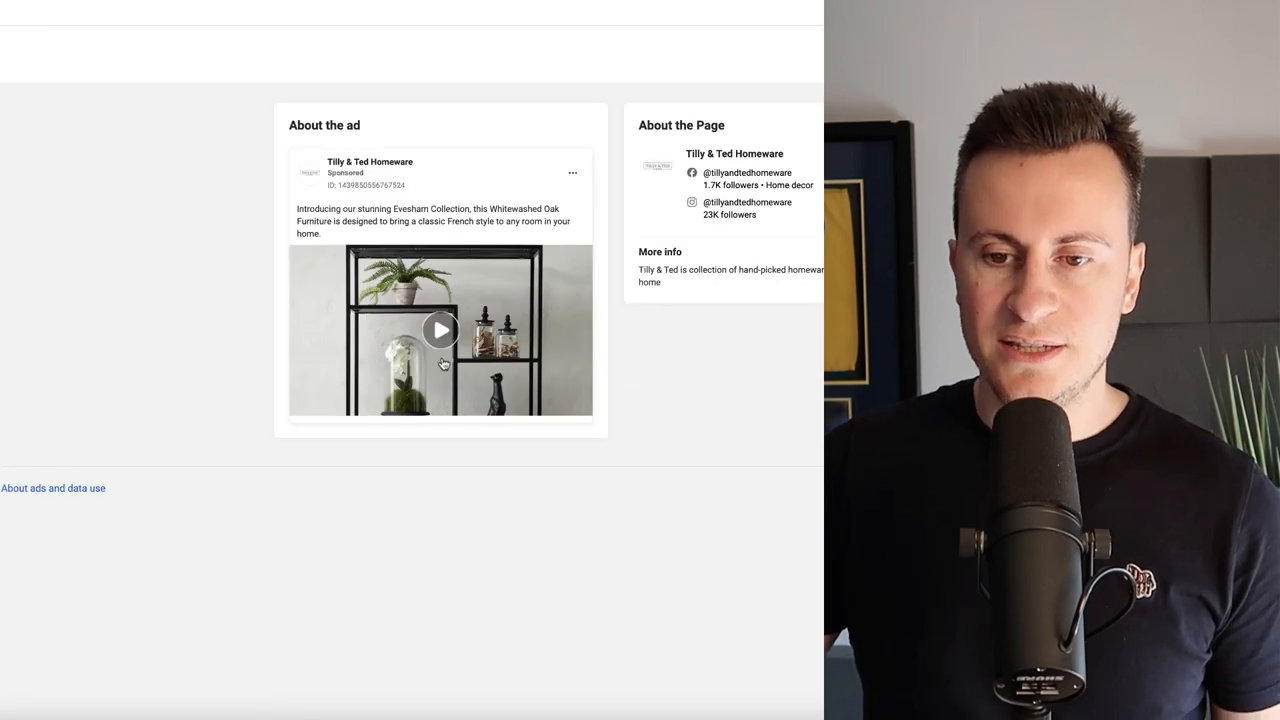
Step: Play the Evesham Collection Whitewashed Oak Furniture video ad and then stop it
{"action": "left_click", "coordinate": [440, 330]}
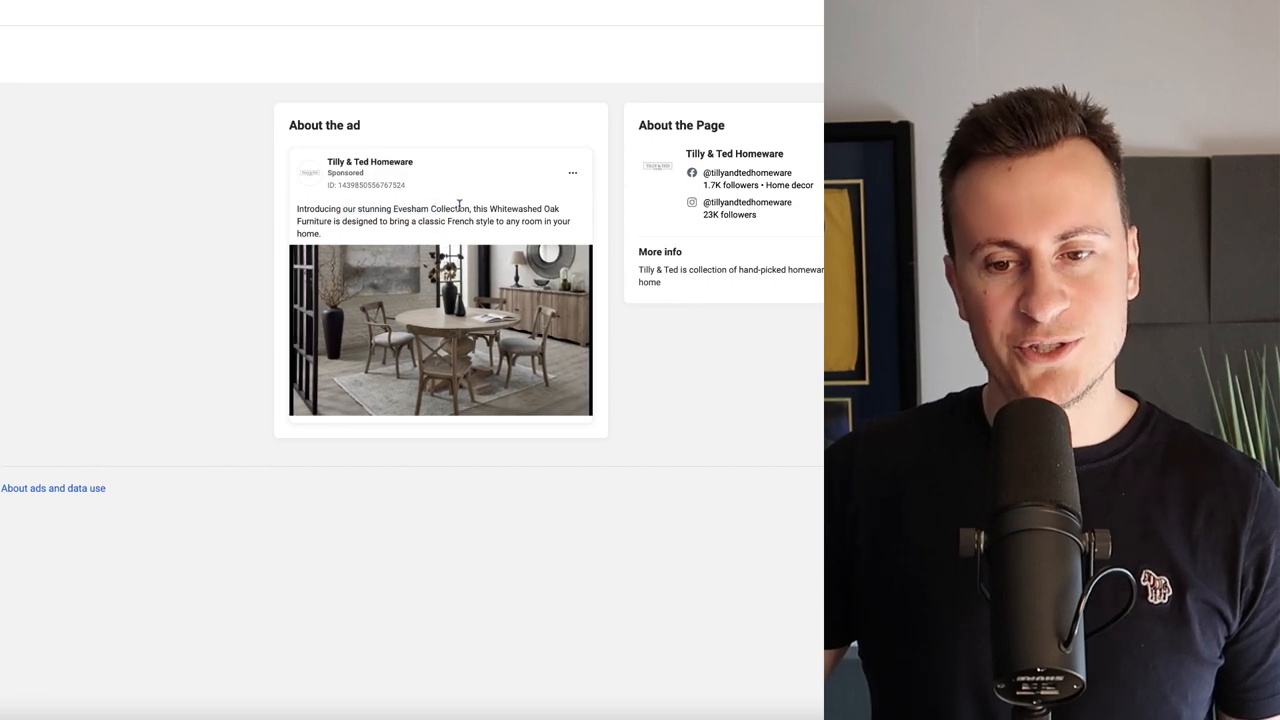
{"action": "left_click", "coordinate": [440, 330]}
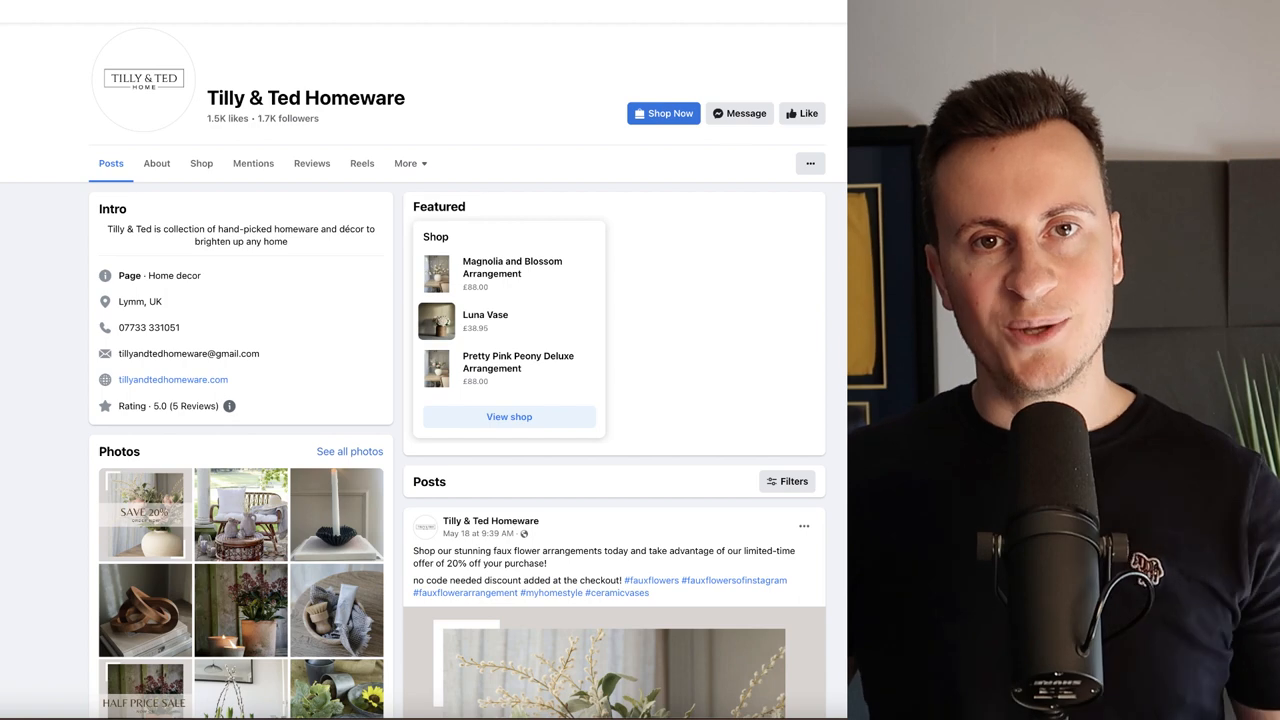
{"action": "scroll", "scroll_direction": "down", "scroll_amount": 3}
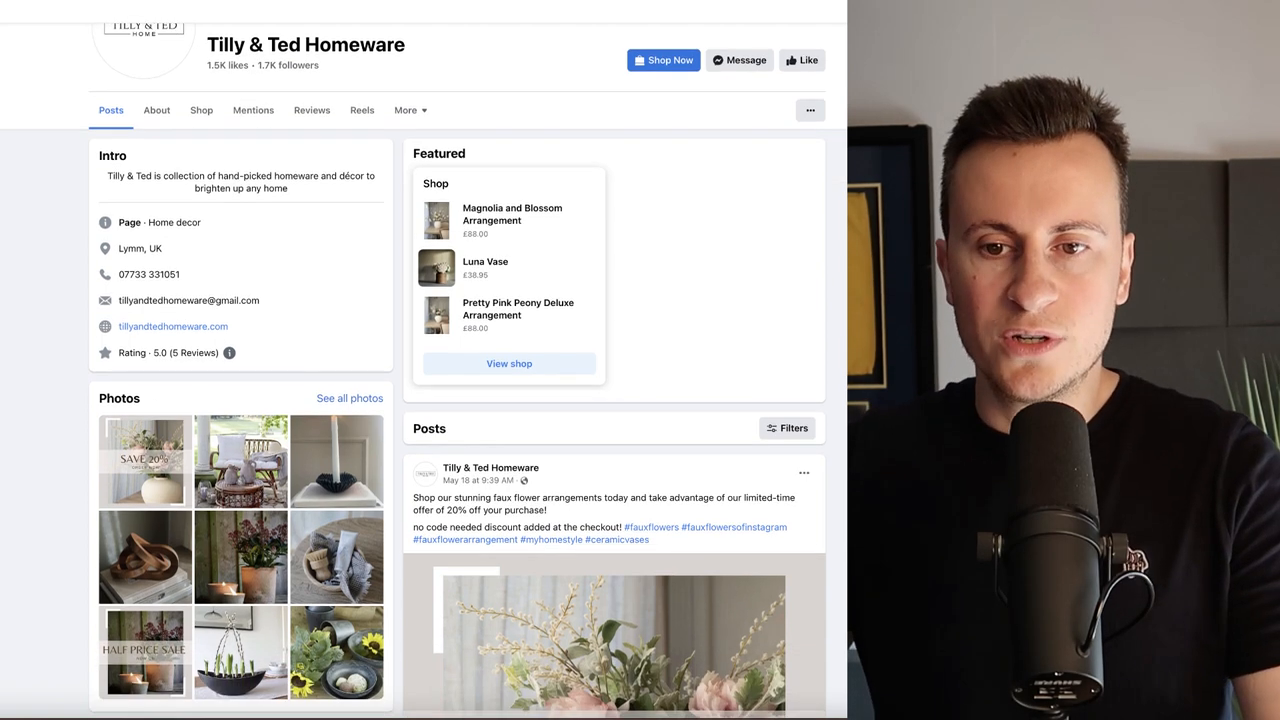
{"action": "scroll", "scroll_direction": "down", "scroll_amount": 3}
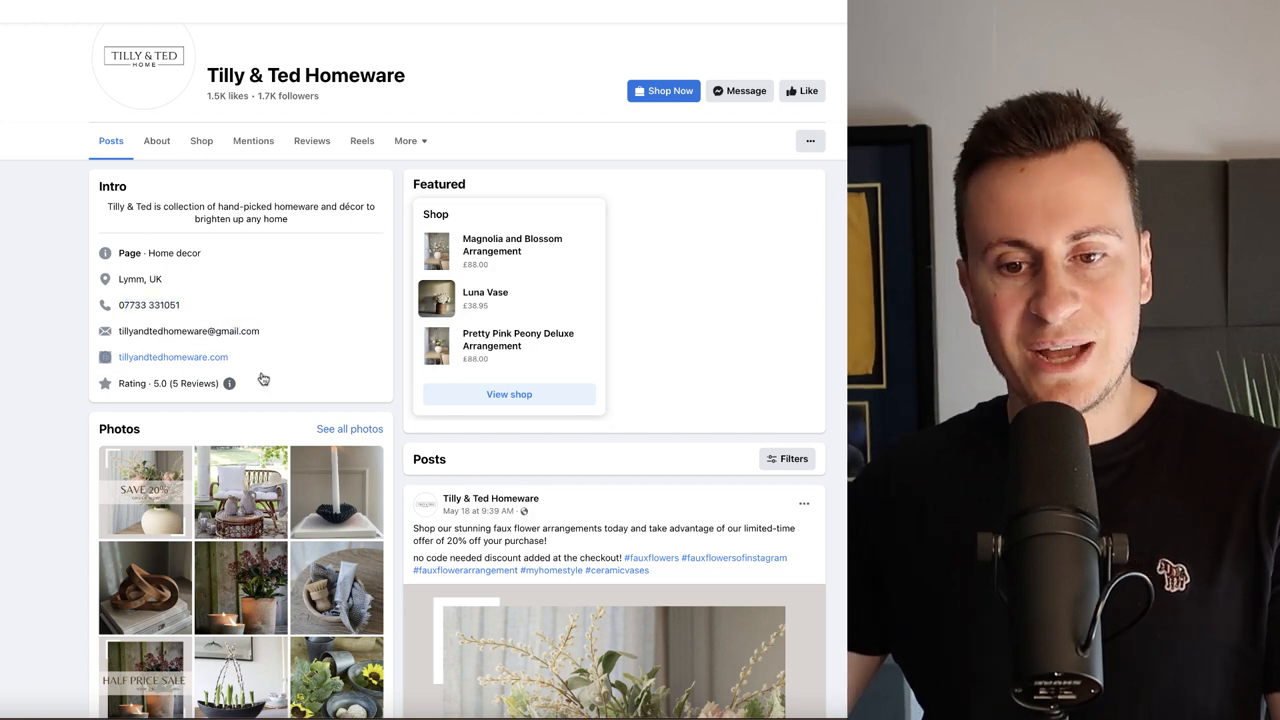
{"action": "left_click", "coordinate": [312, 140]}
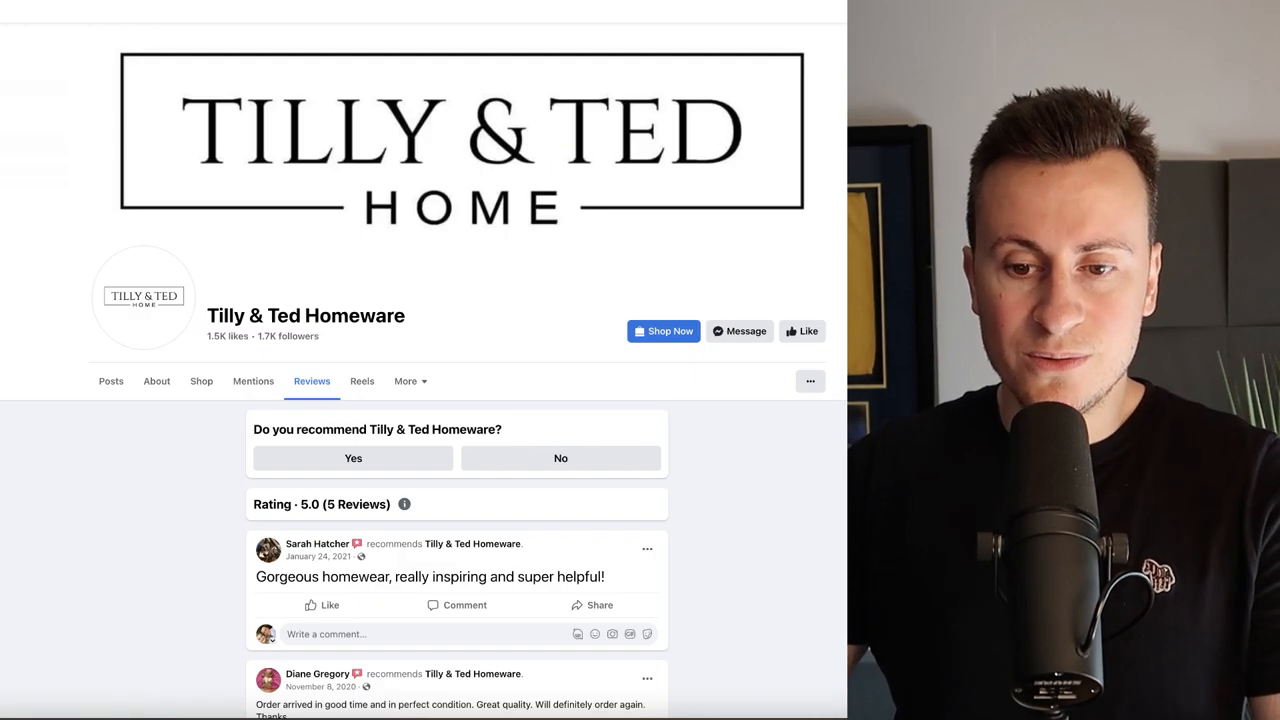
{"action": "scroll", "scroll_direction": "down", "scroll_amount": 3}
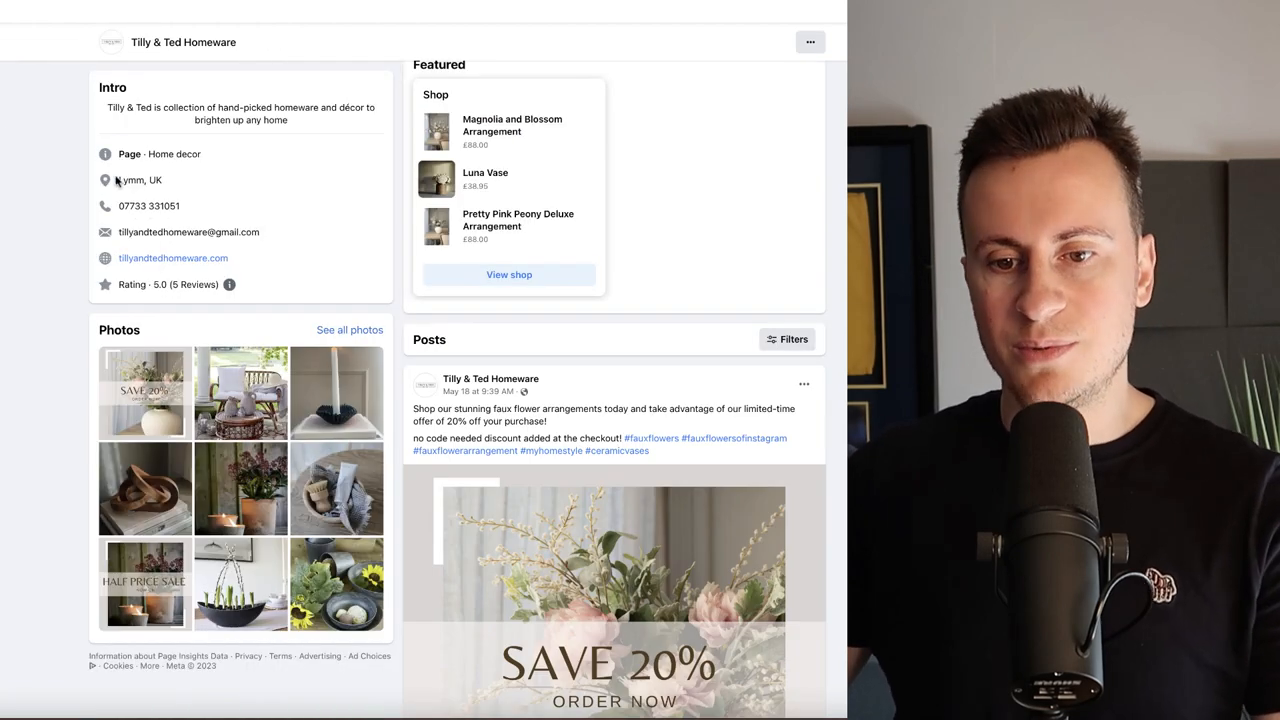
{"action": "scroll", "scroll_direction": "down", "scroll_amount": 3}
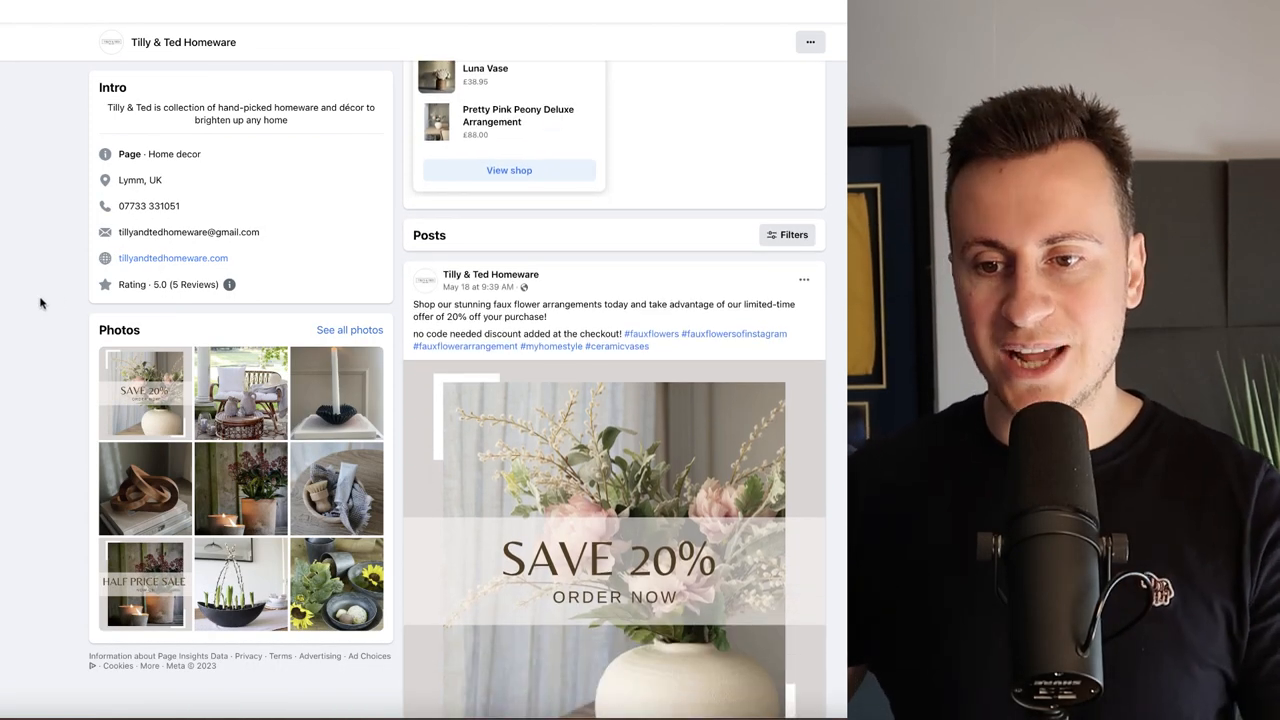
{"action": "scroll", "scroll_direction": "down", "scroll_amount": 3}
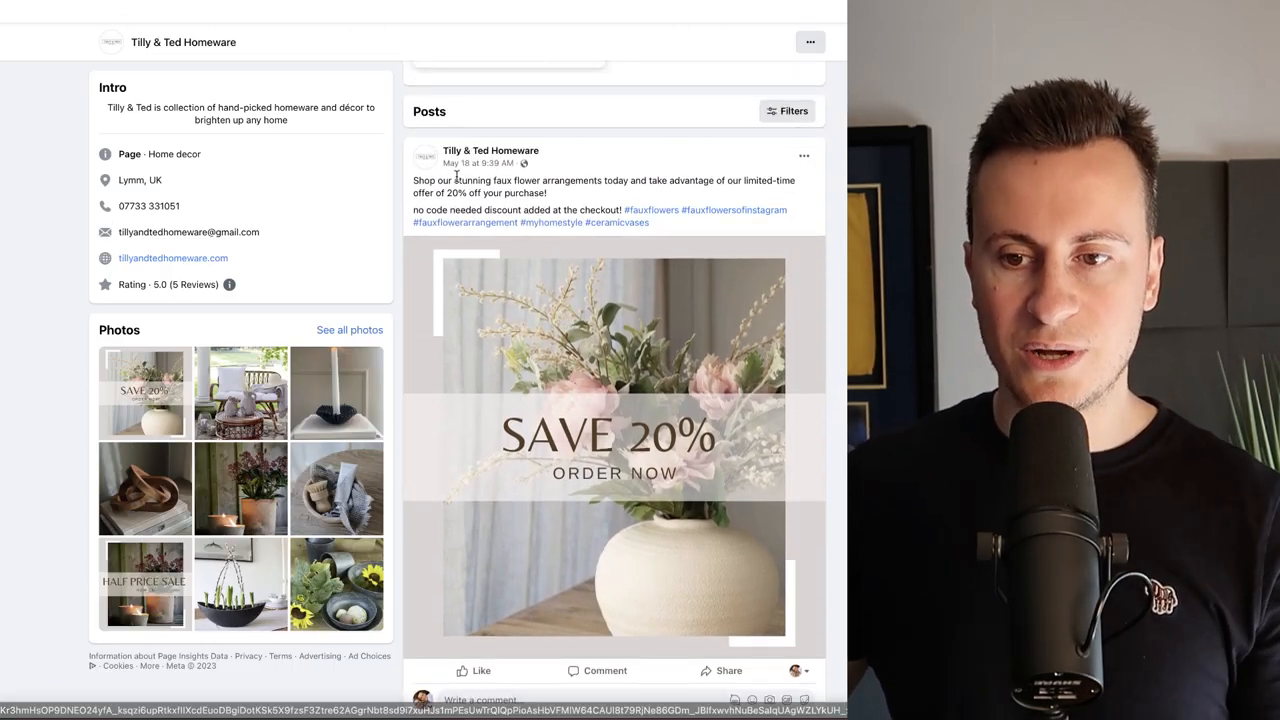
{"action": "scroll", "scroll_direction": "down", "scroll_amount": 3}
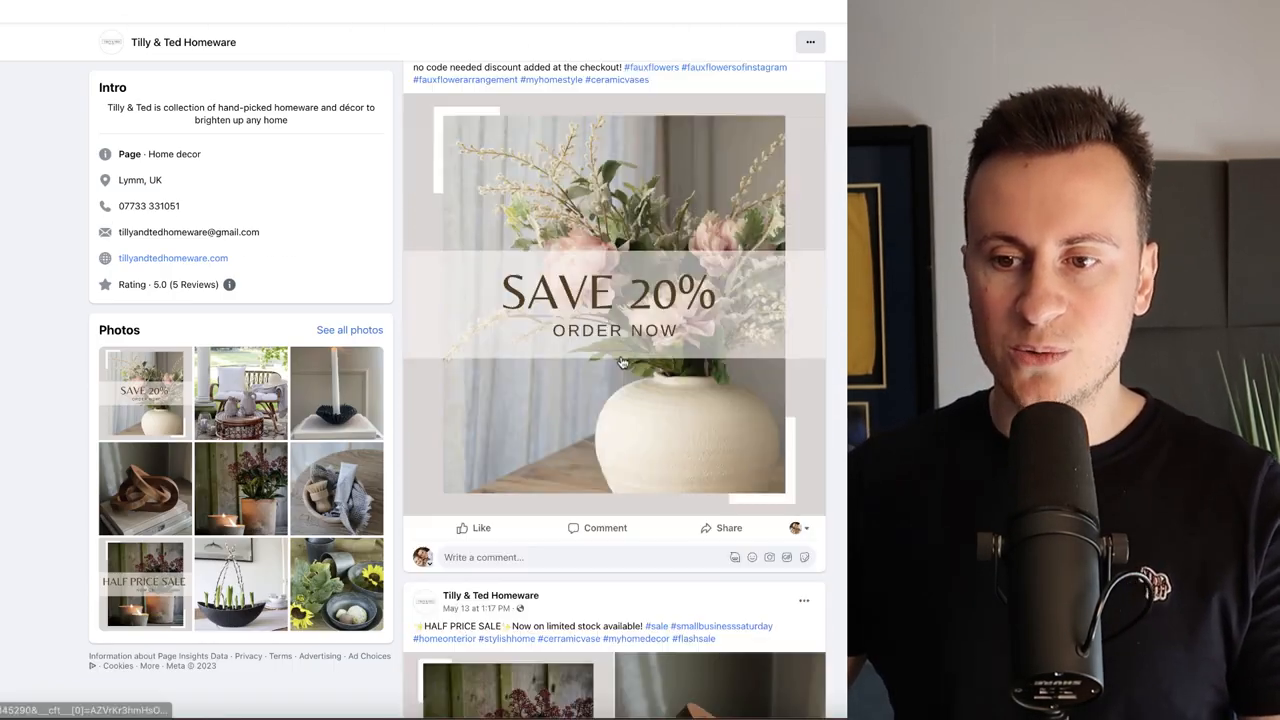
{"action": "scroll", "scroll_direction": "down", "scroll_amount": 3}
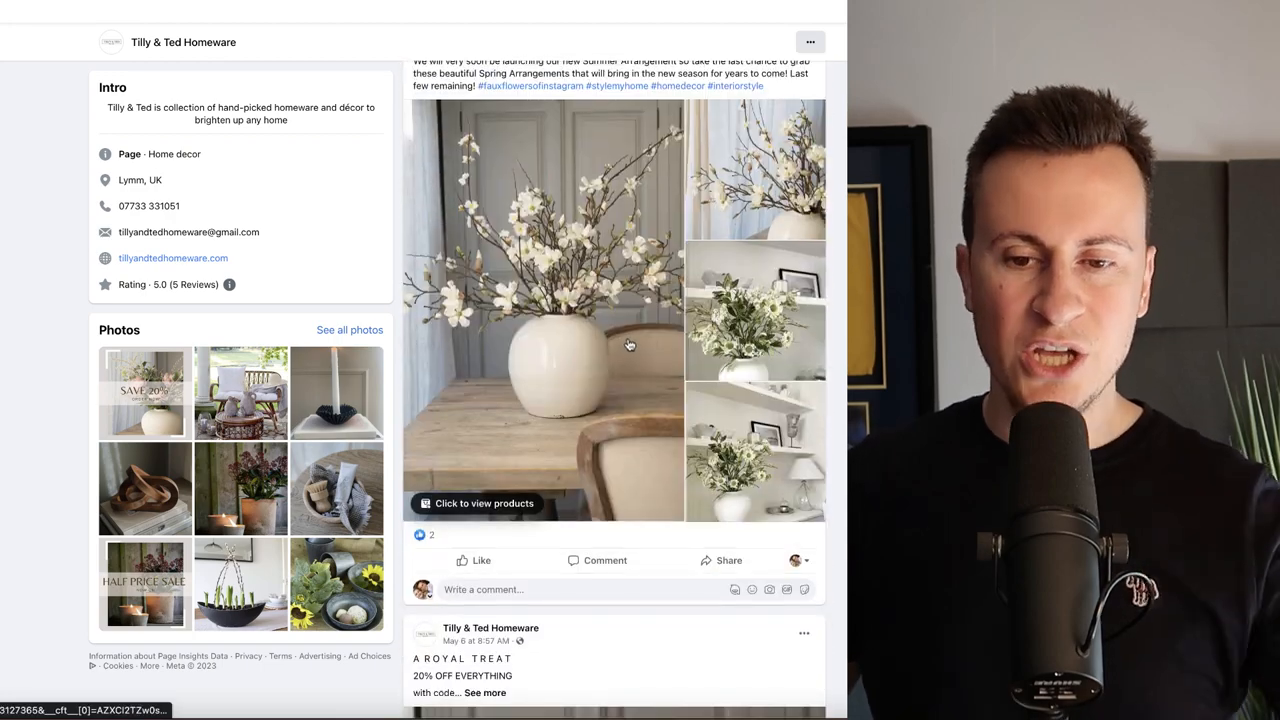
{"action": "scroll", "scroll_direction": "down", "scroll_amount": 3}
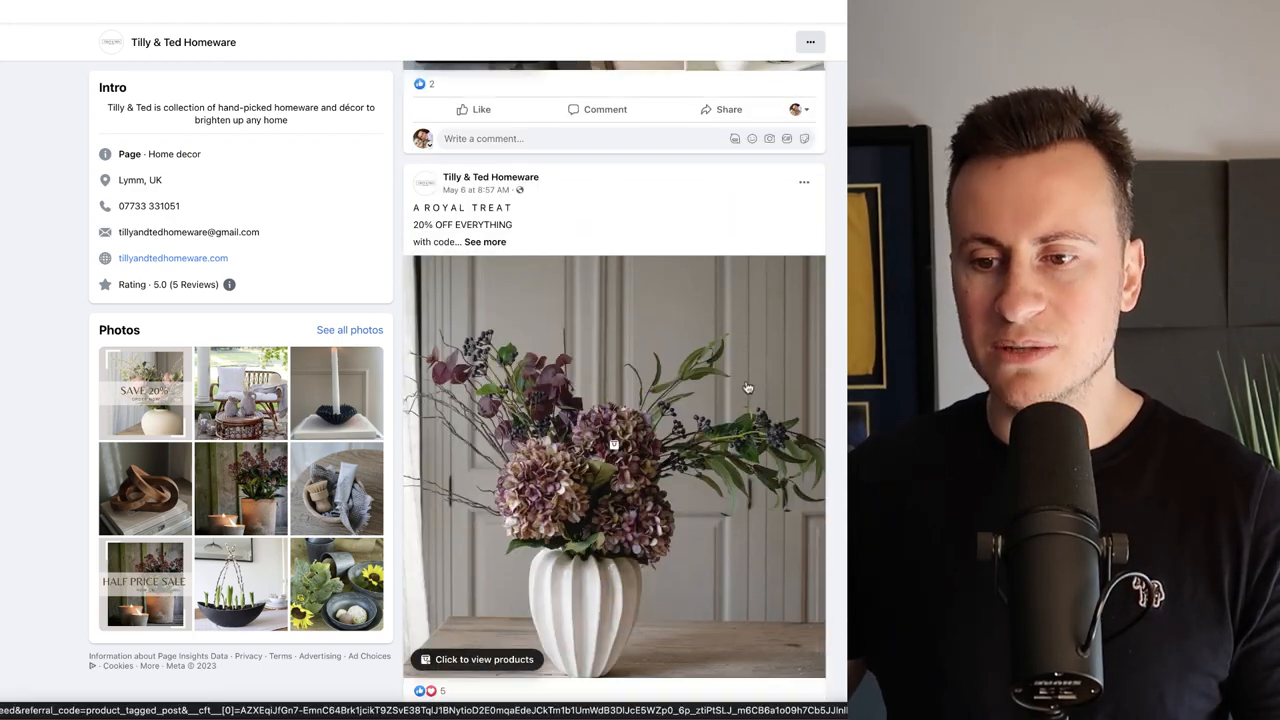
{"action": "scroll", "scroll_direction": "up", "scroll_amount": 3}
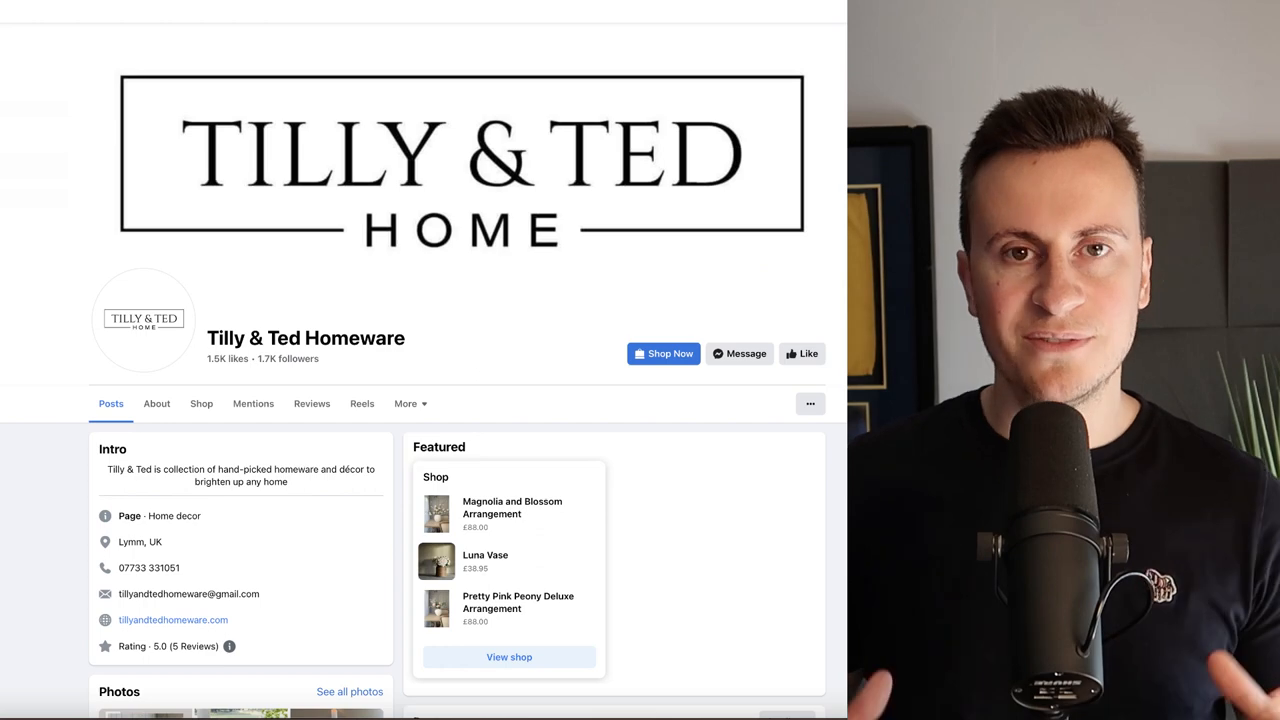